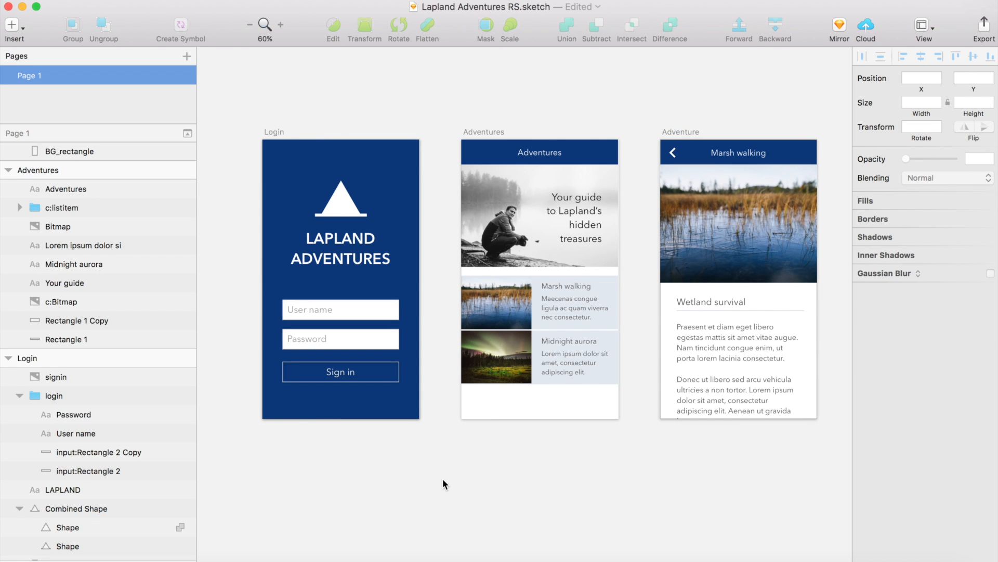
mouse_move(448, 484)
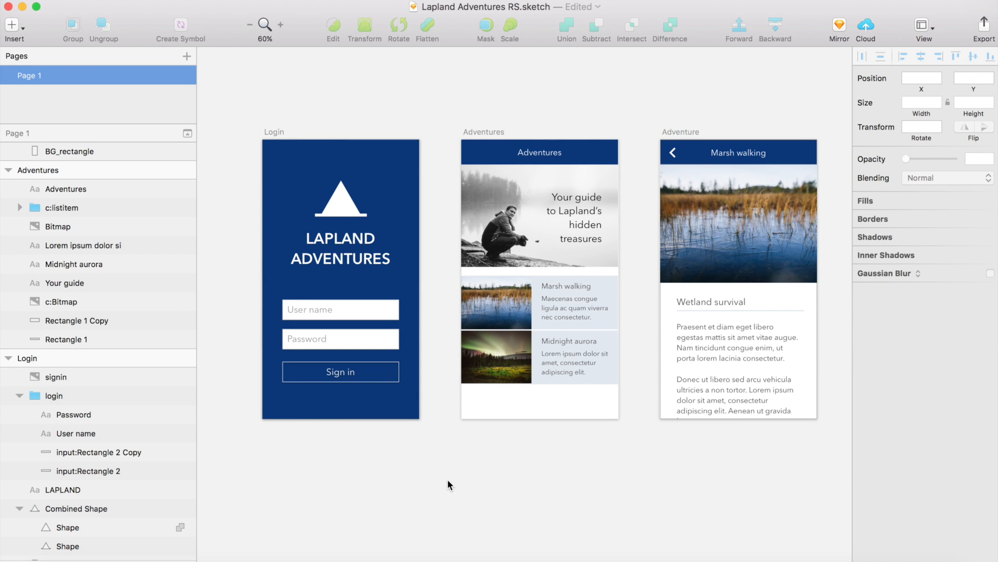
mouse_move(429, 81)
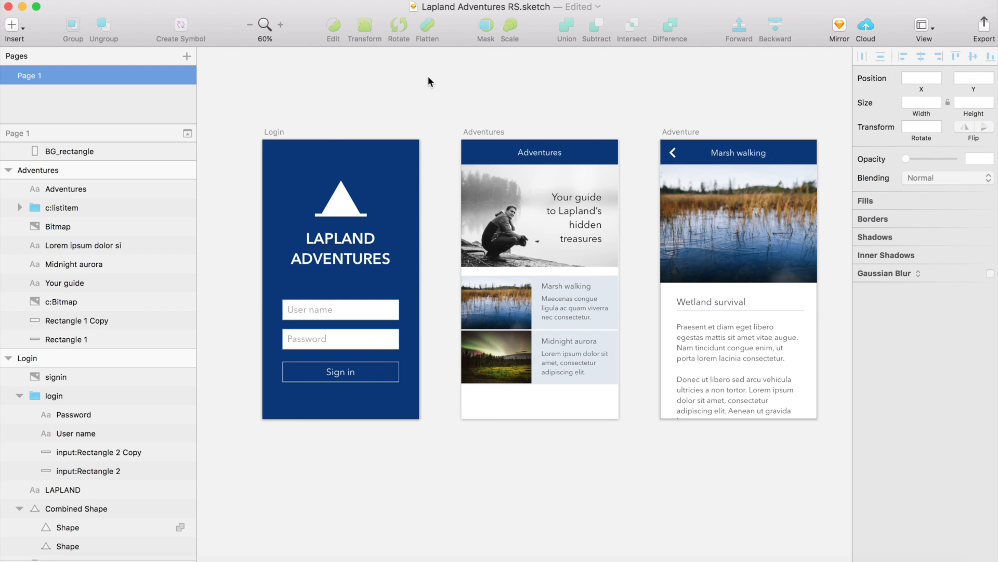
mouse_move(432, 82)
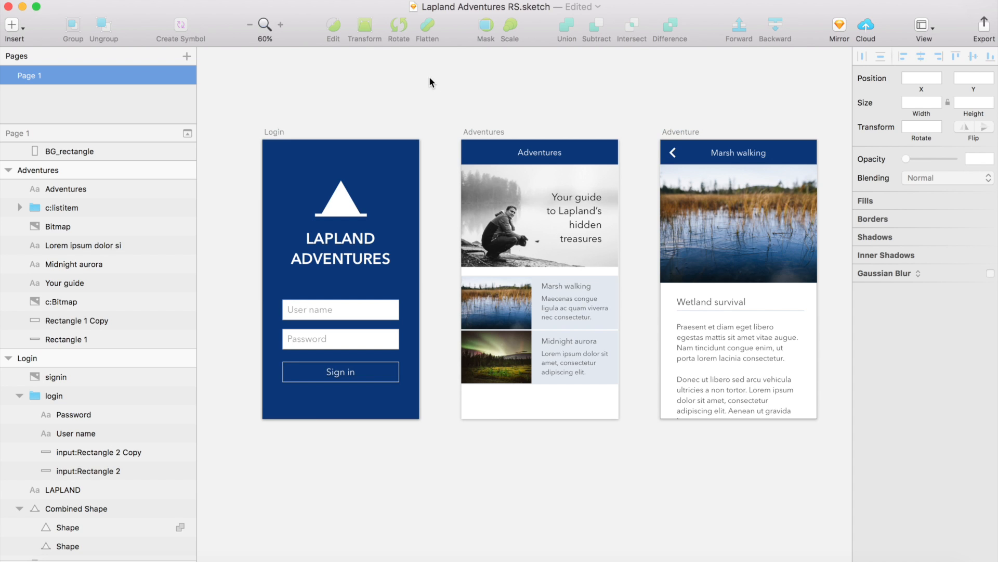
mouse_move(354, 12)
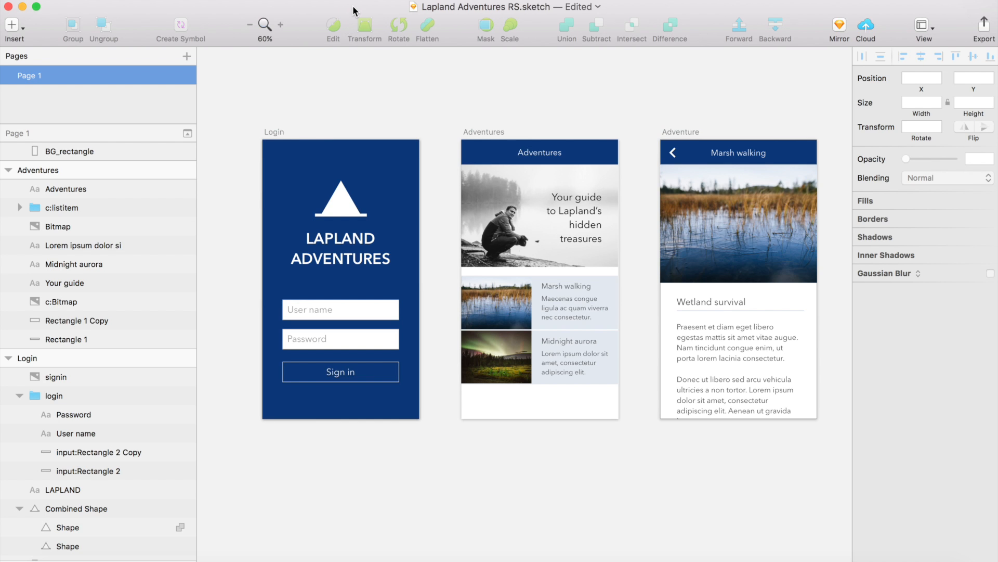
mouse_move(360, 12)
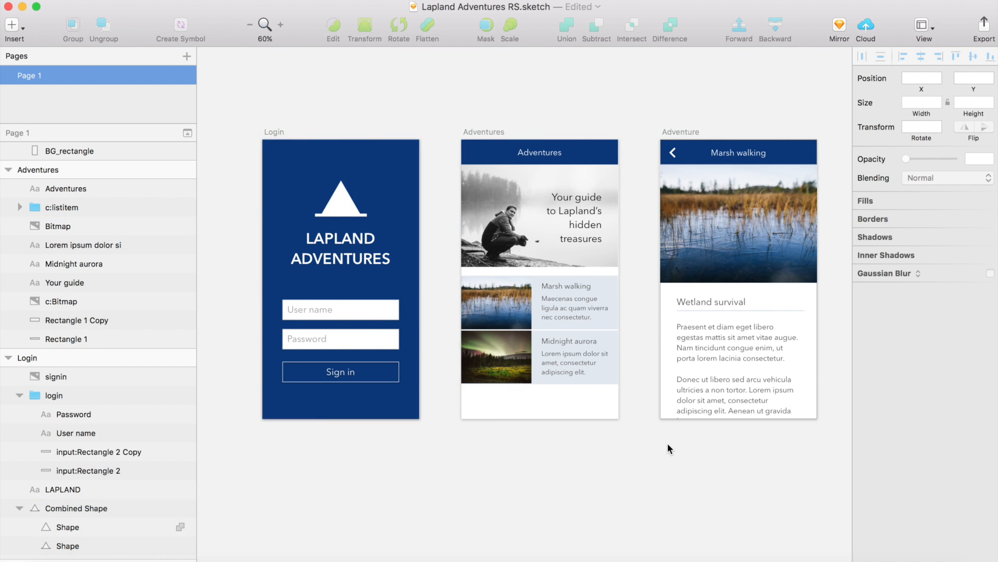
mouse_move(751, 557)
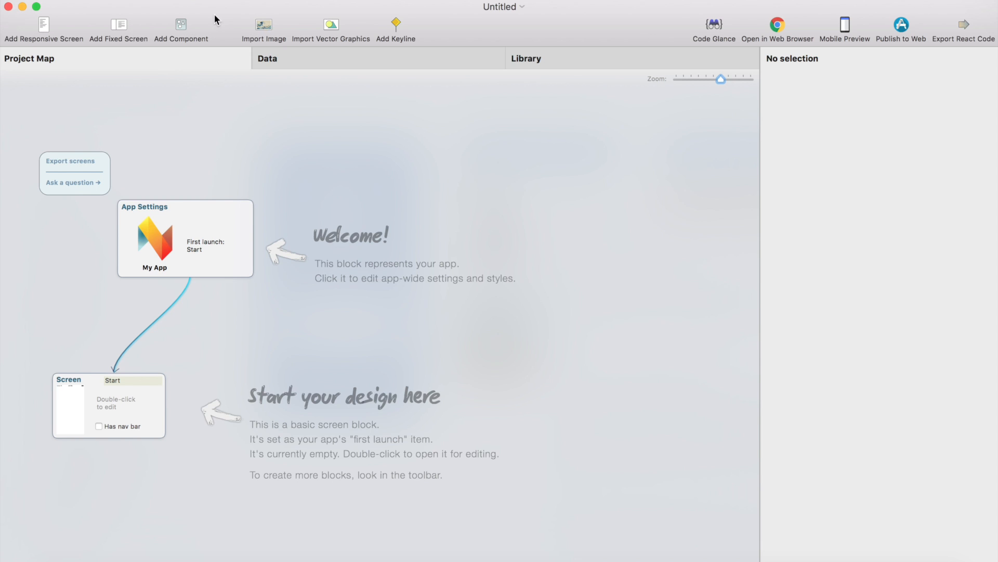
mouse_move(248, 203)
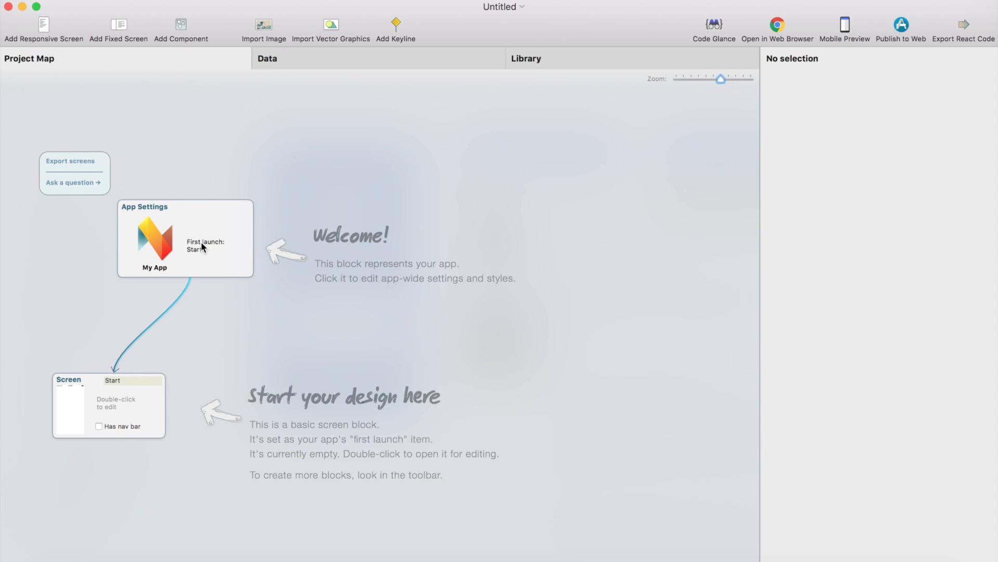
mouse_move(712, 534)
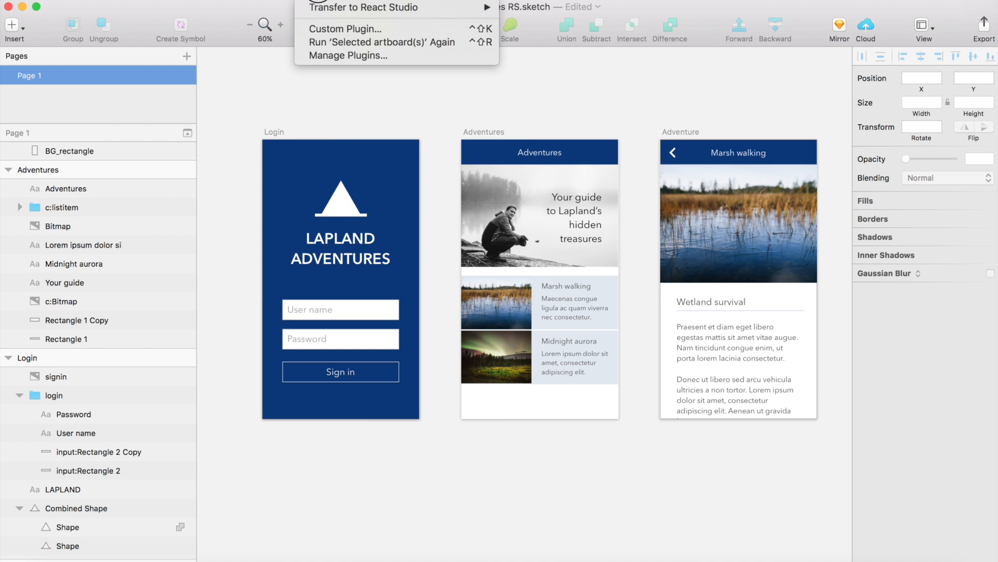
mouse_move(382, 7)
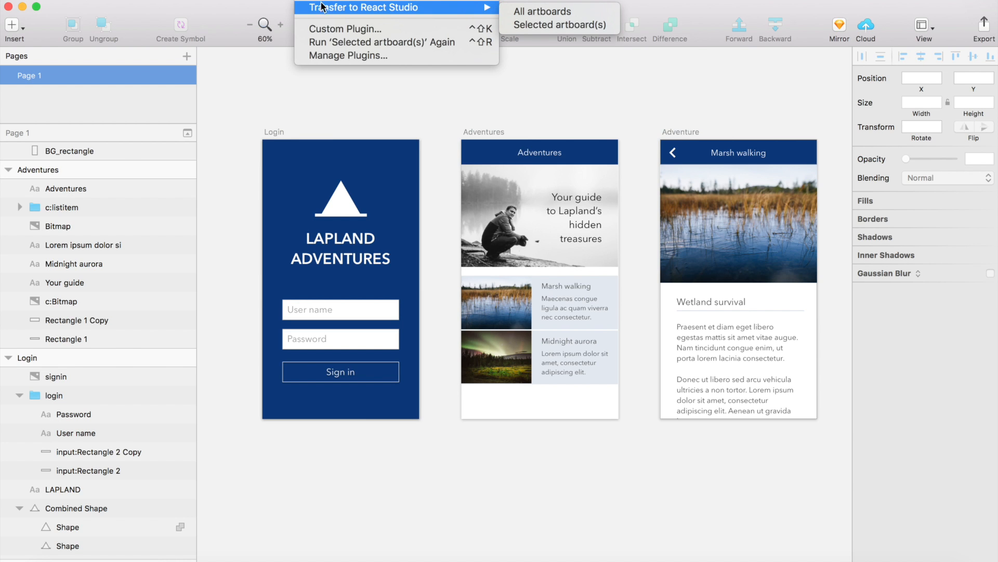
- Select the Adventures and Login artboards and transfer just those to React Studio
left_click(40, 170)
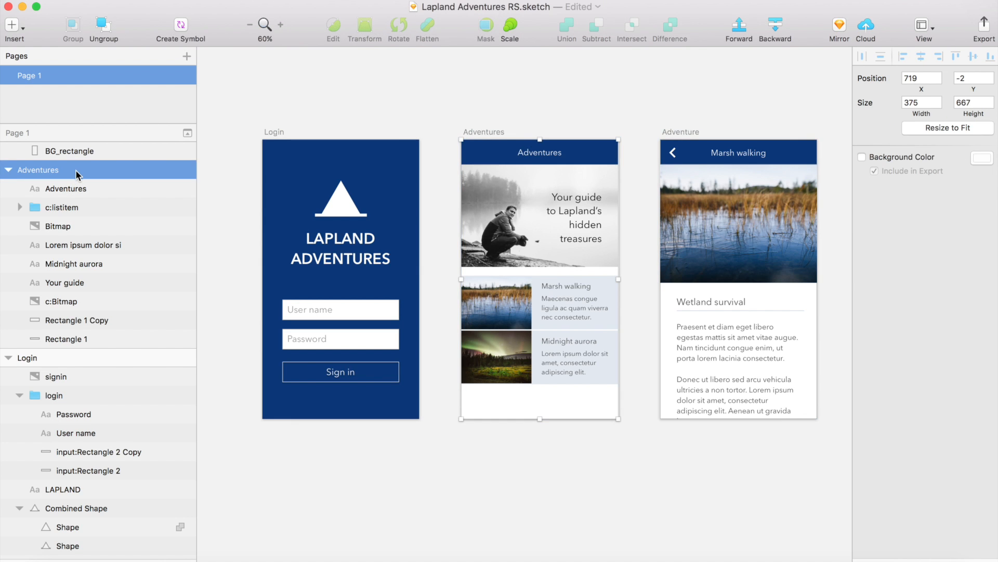
left_click(28, 357)
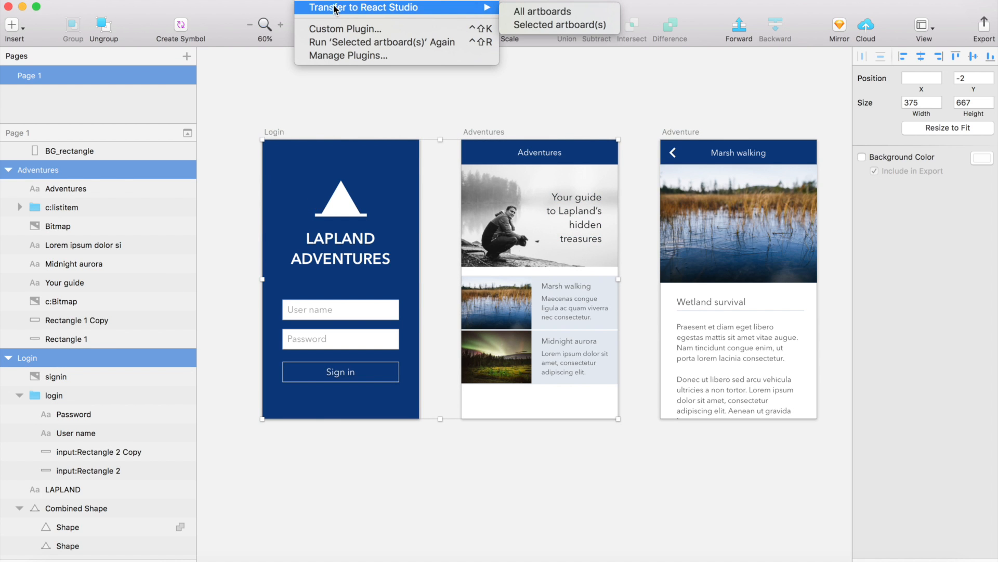
mouse_move(558, 25)
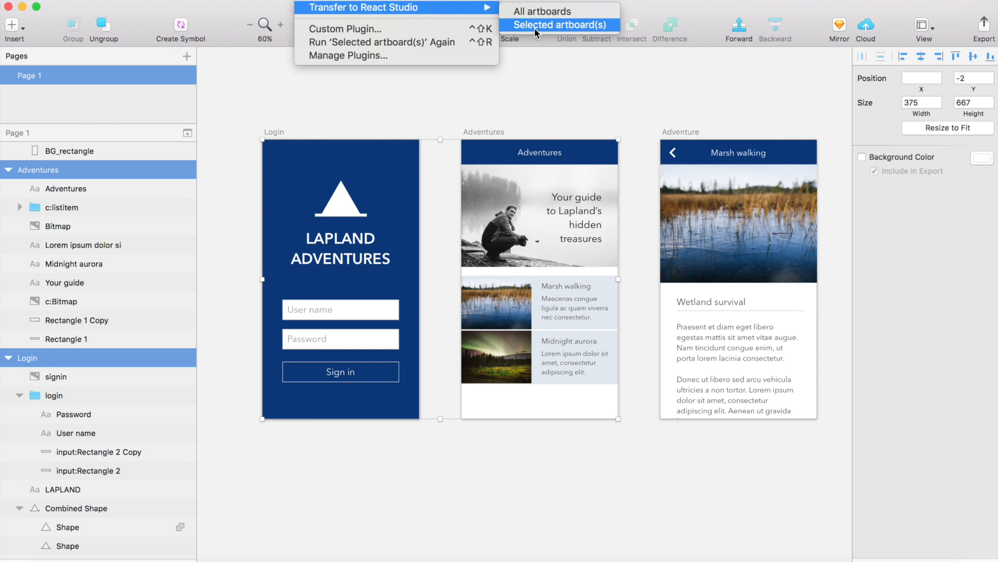
left_click(559, 25)
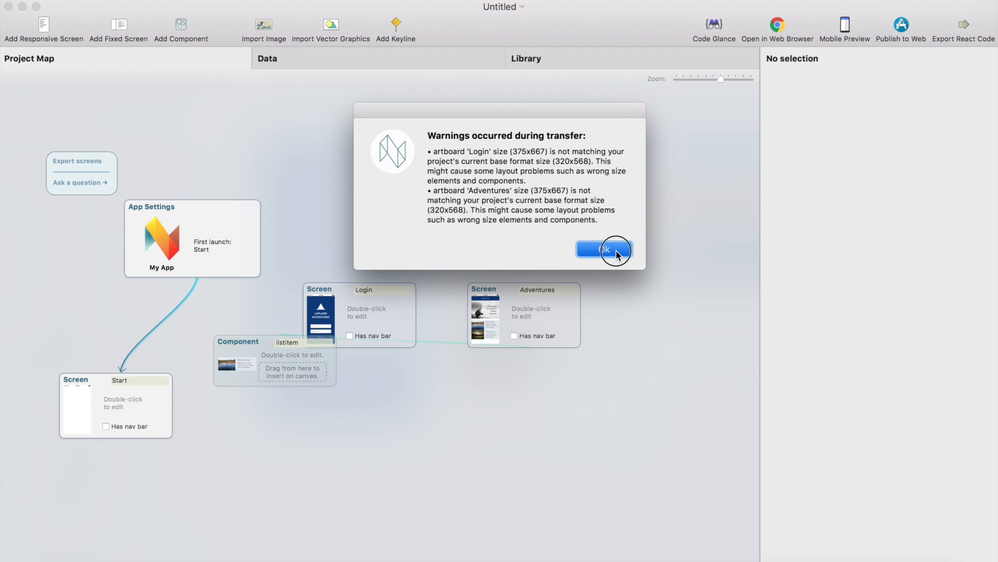
- Dismiss the artboard size mismatch warning and inspect the listitem component's properties
left_click(604, 249)
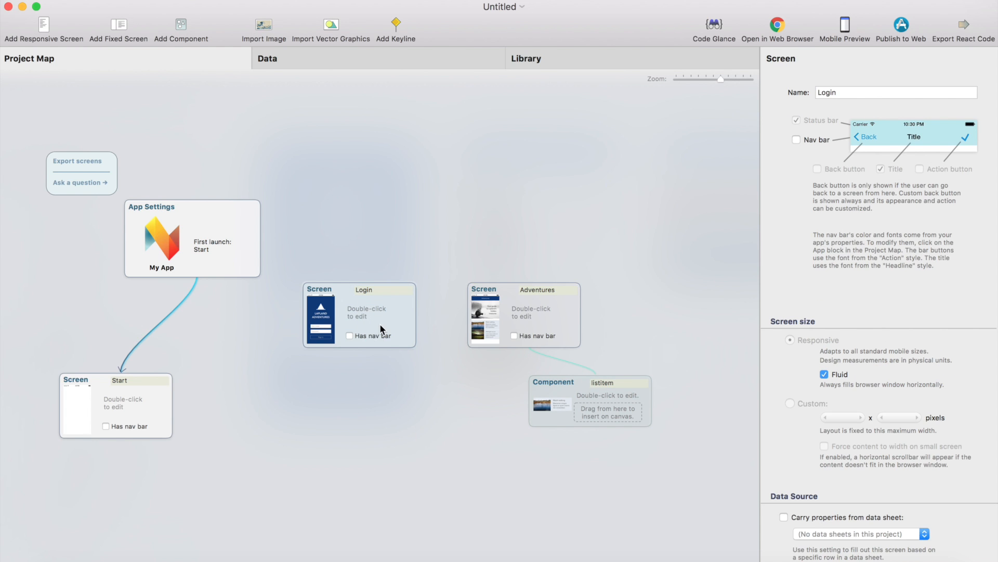
mouse_move(373, 312)
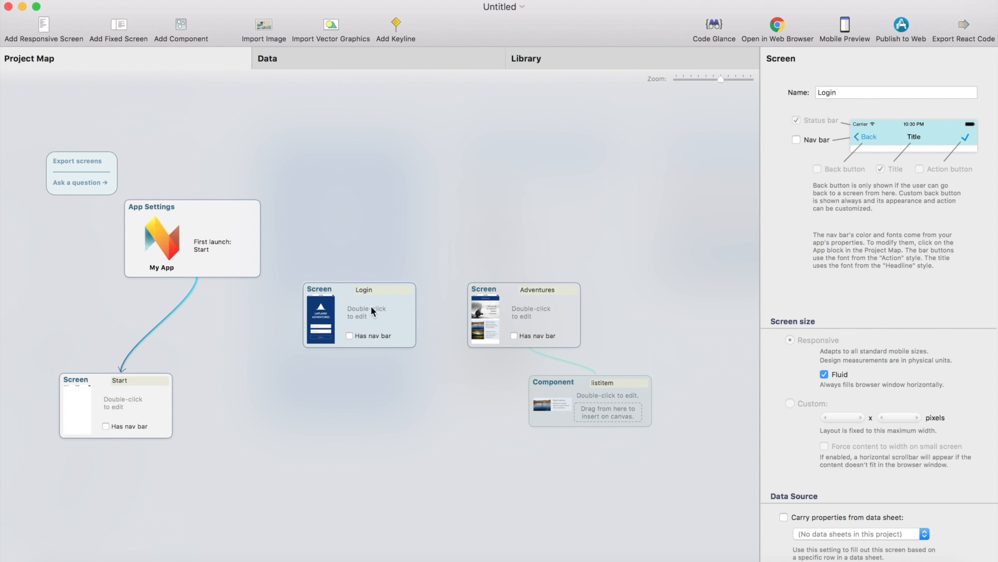
mouse_move(544, 318)
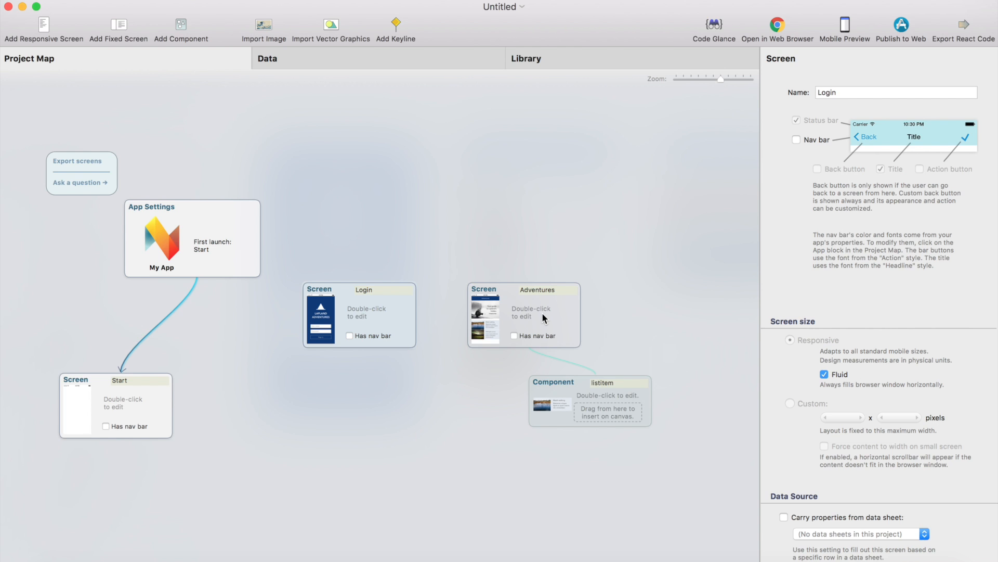
left_click(573, 386)
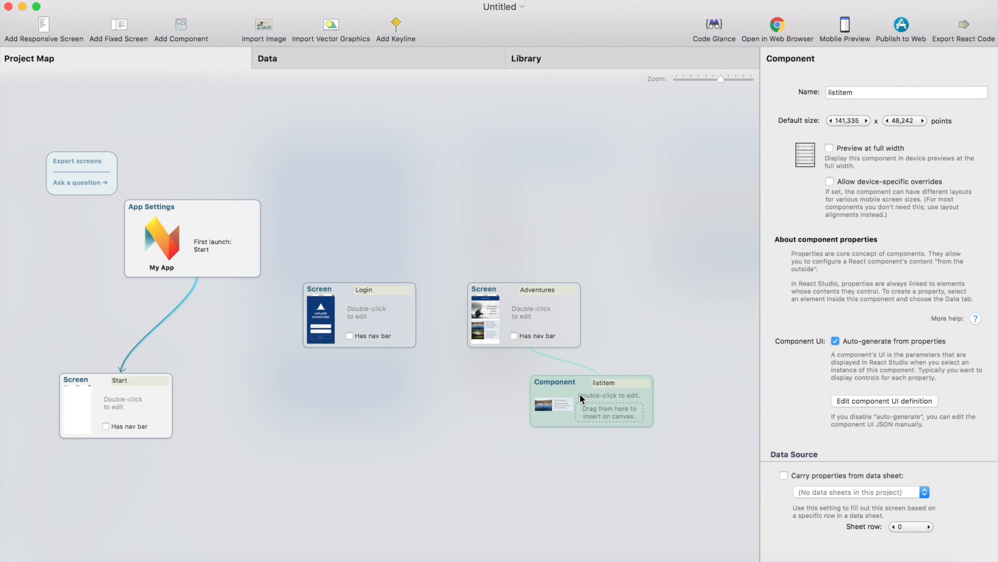
mouse_move(462, 528)
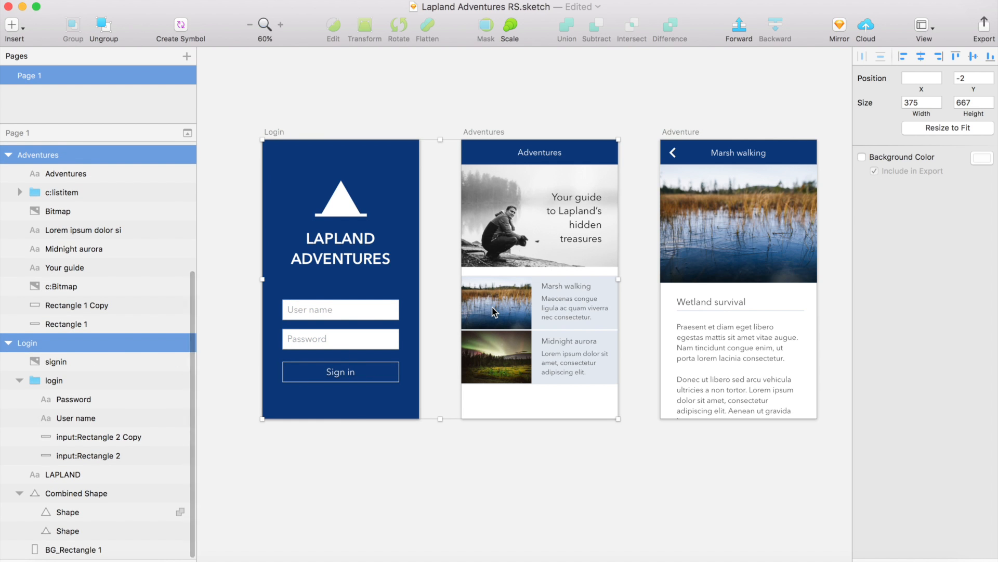
mouse_move(89, 206)
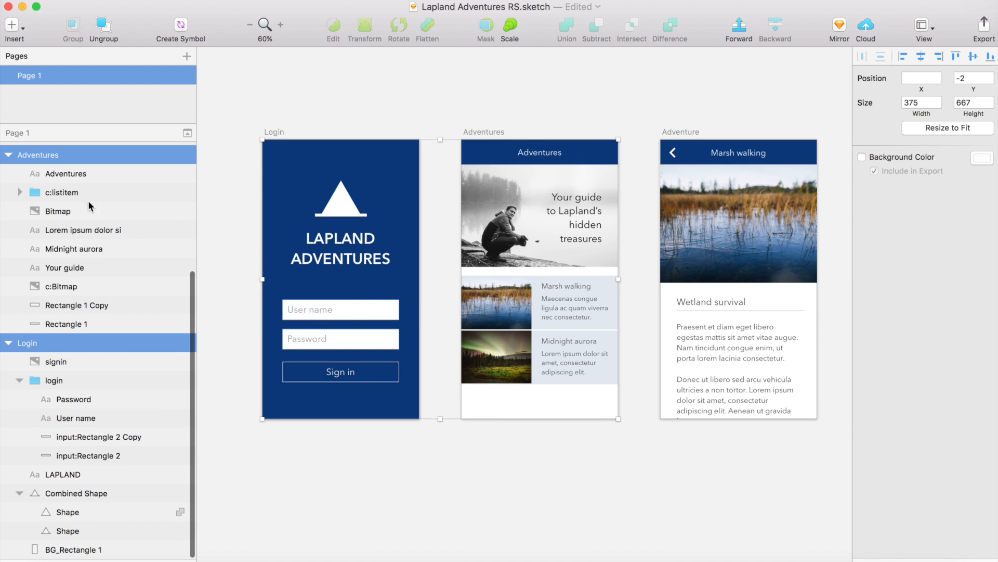
left_click(61, 192)
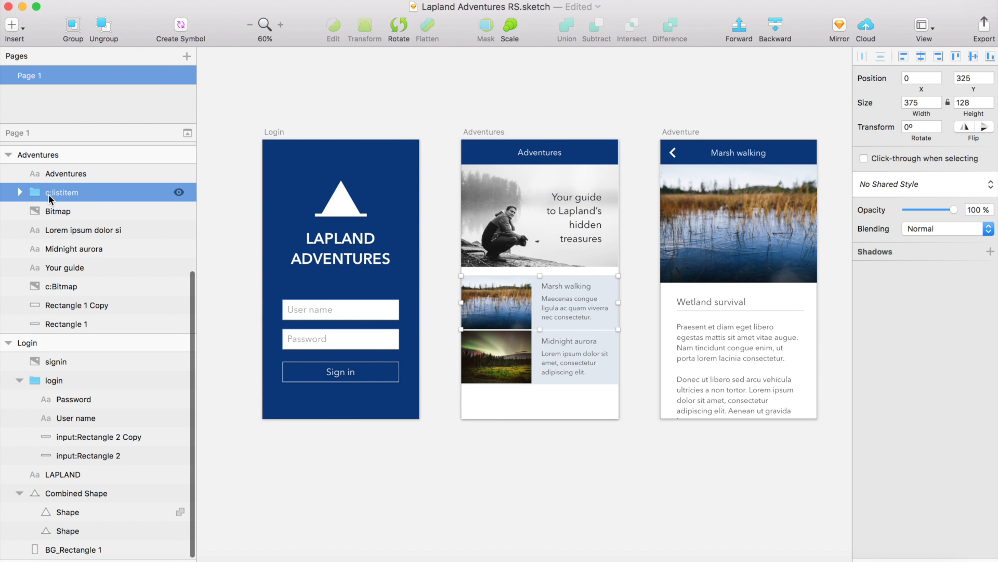
left_click(6, 192)
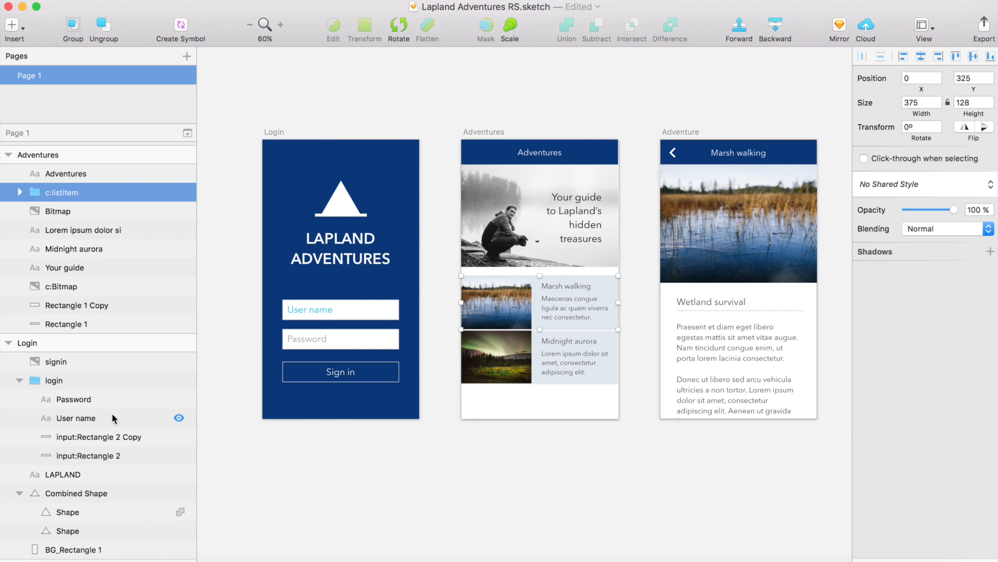
left_click(99, 437)
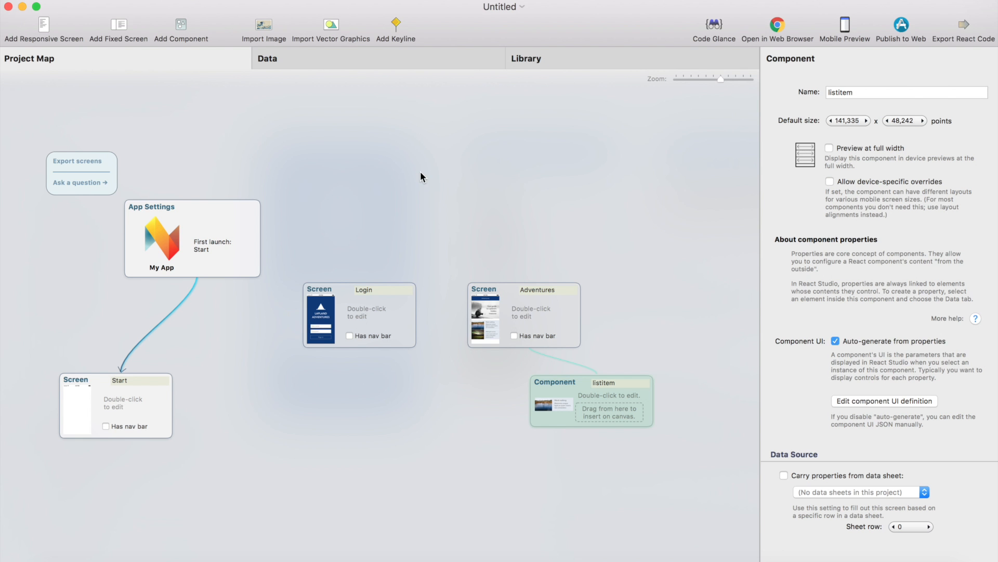
- Name the app 'Login demo', set First launch to Login, and open the Login screen
left_click(191, 238)
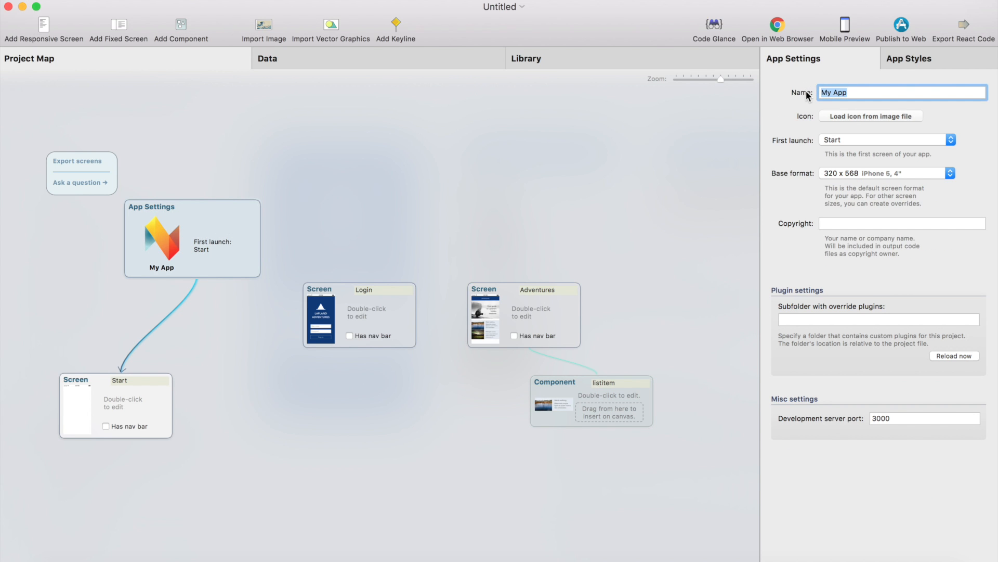
type("Login demo")
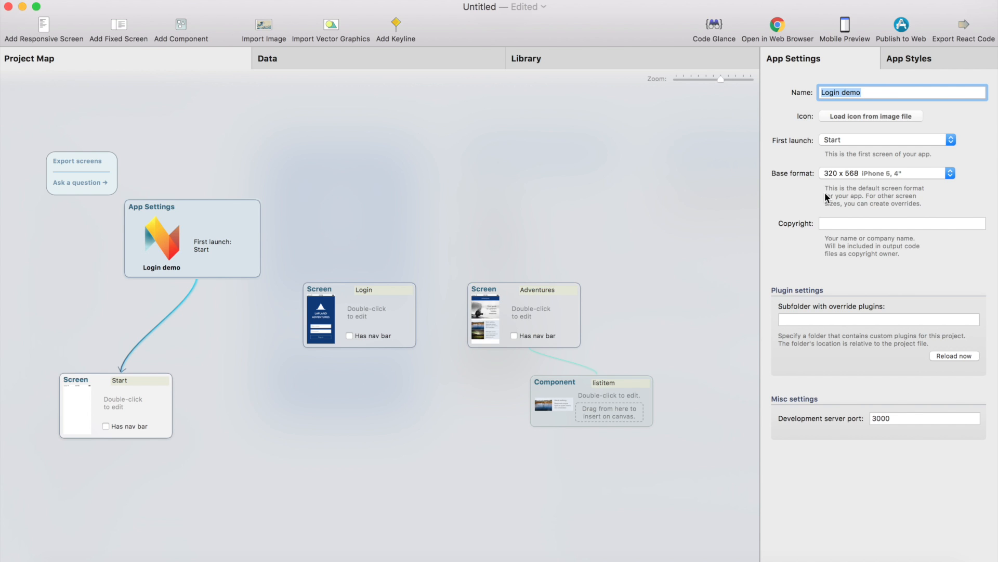
mouse_move(856, 142)
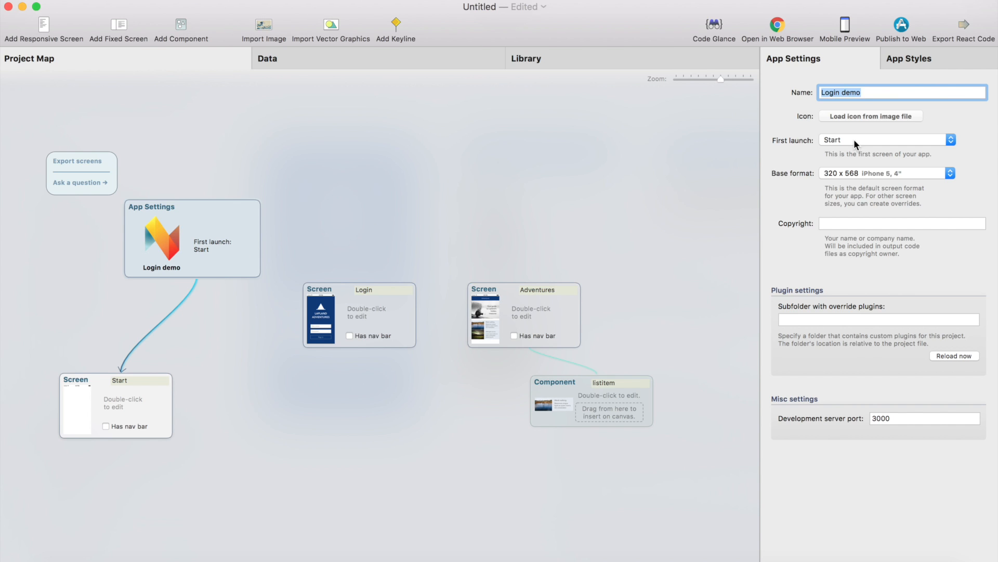
mouse_move(349, 299)
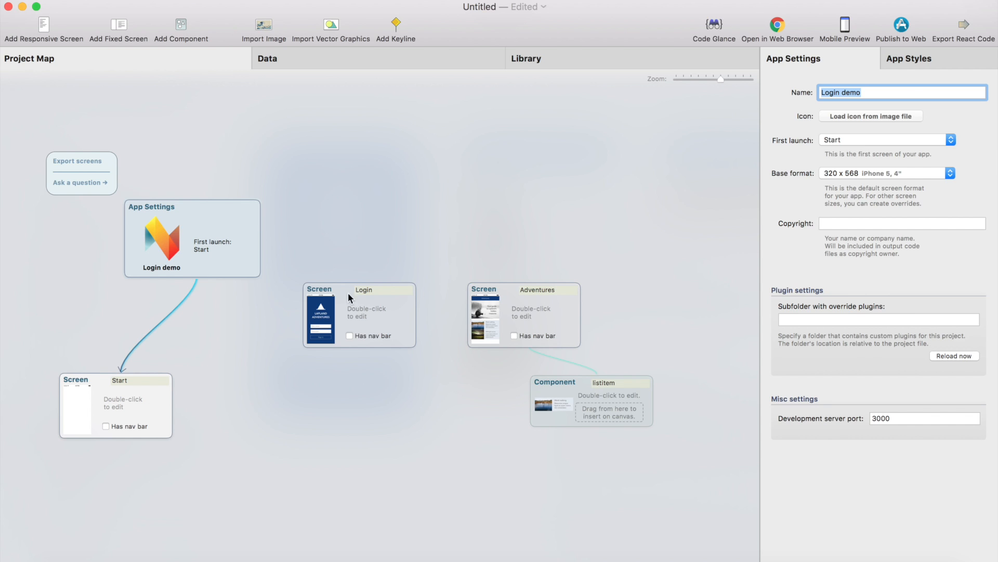
mouse_move(128, 410)
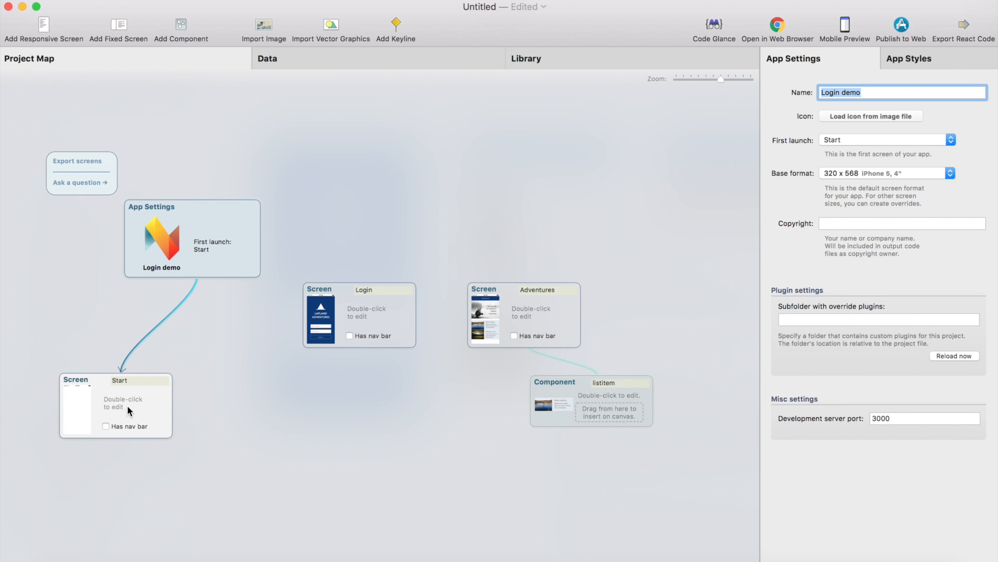
left_click(887, 139)
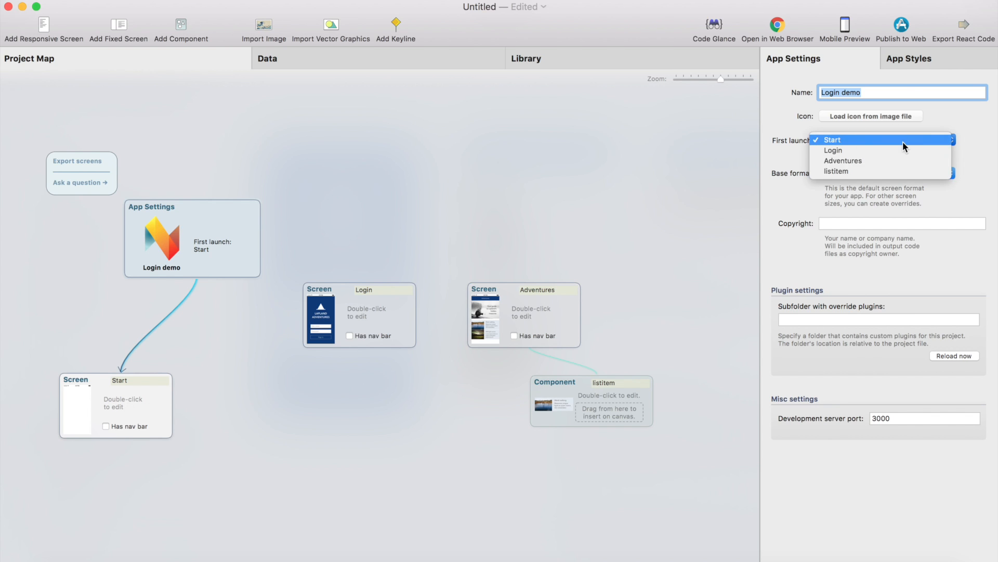
left_click(833, 150)
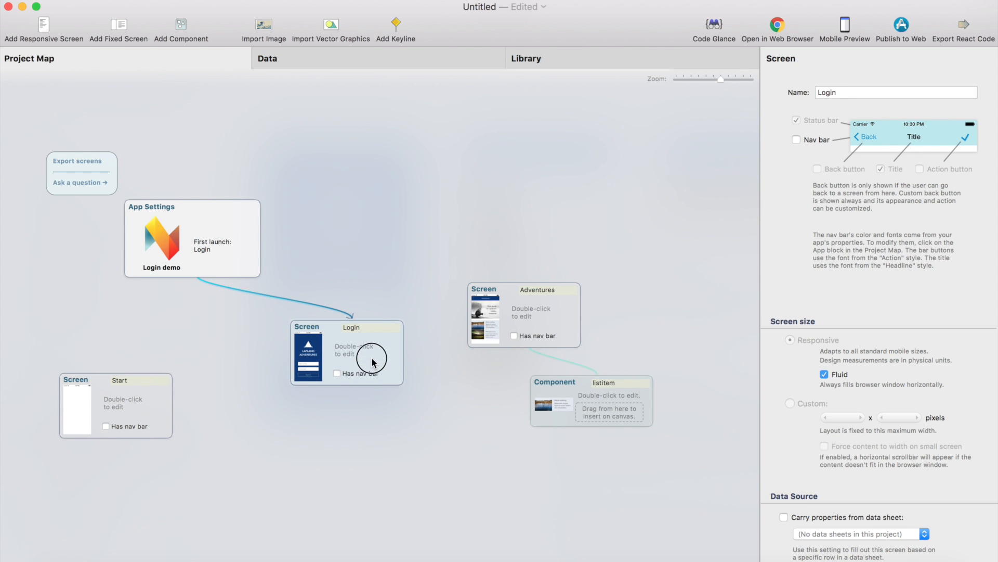
double_click(346, 353)
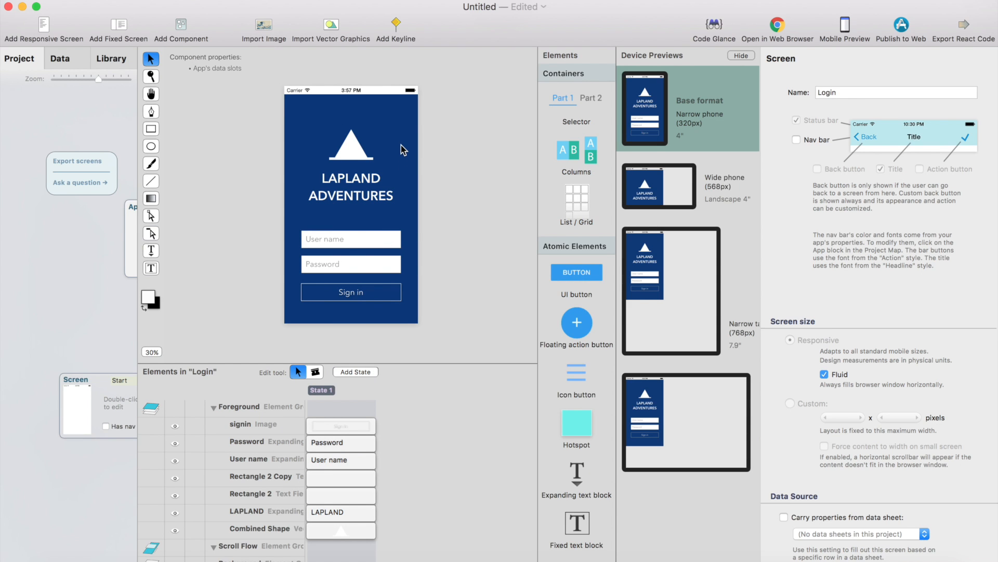
mouse_move(412, 177)
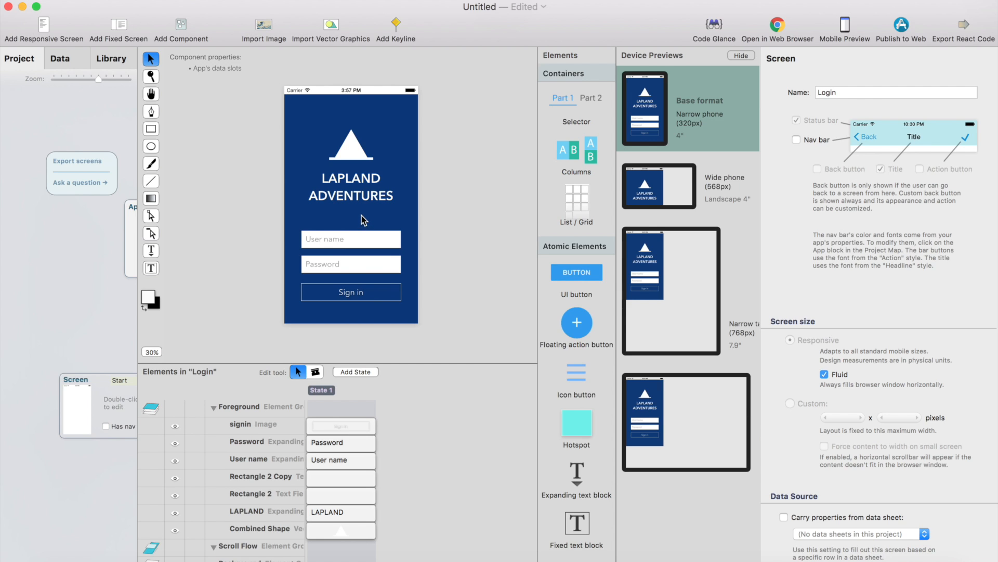
mouse_move(368, 214)
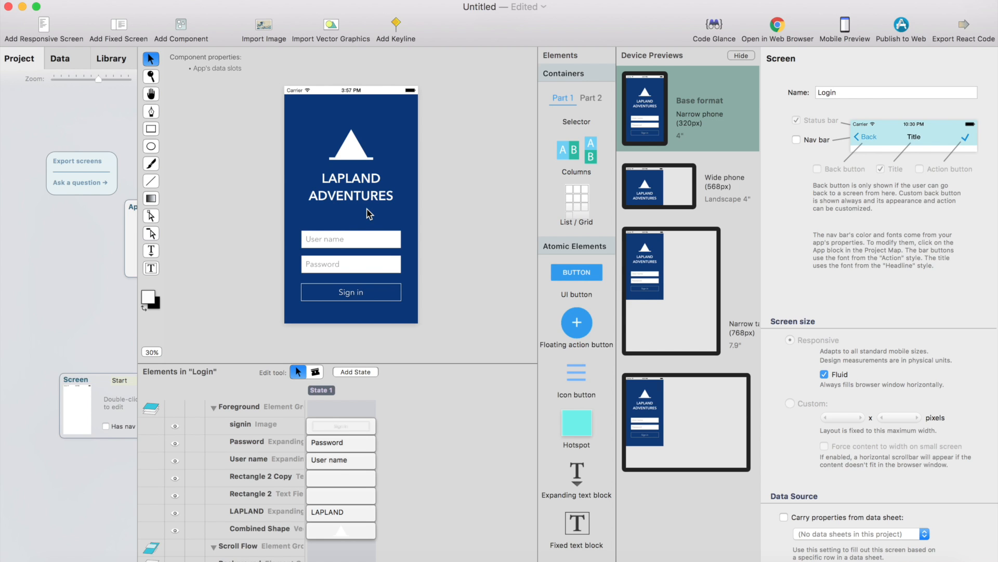
mouse_move(407, 162)
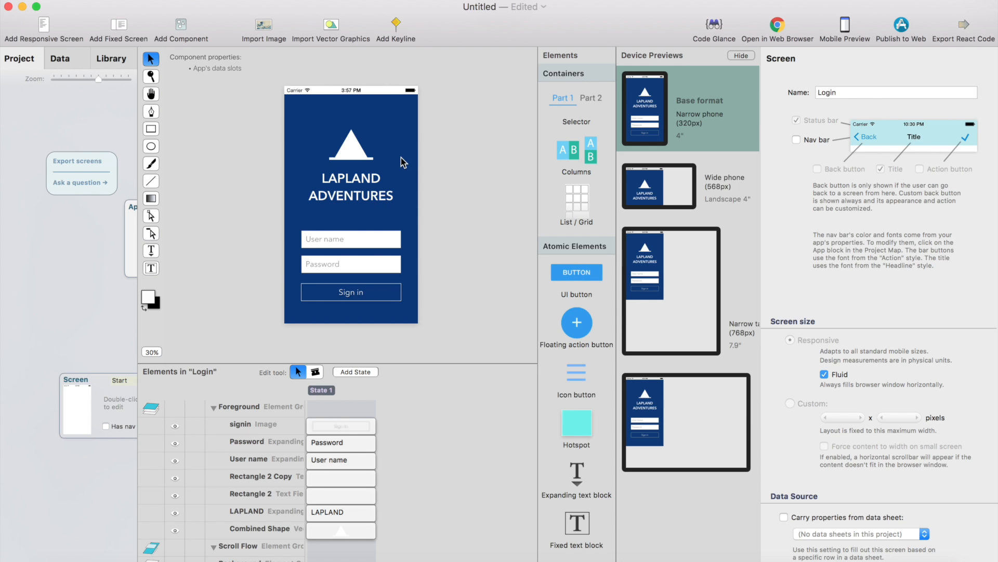
mouse_move(402, 151)
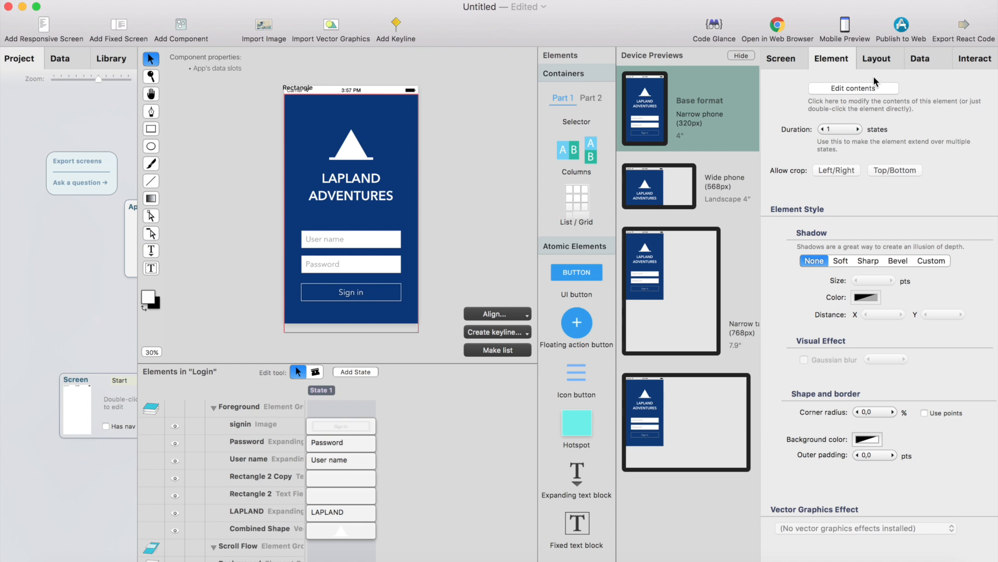
- Align the background rectangle's Bottom edge to the Screen in the Layout options
left_click(880, 58)
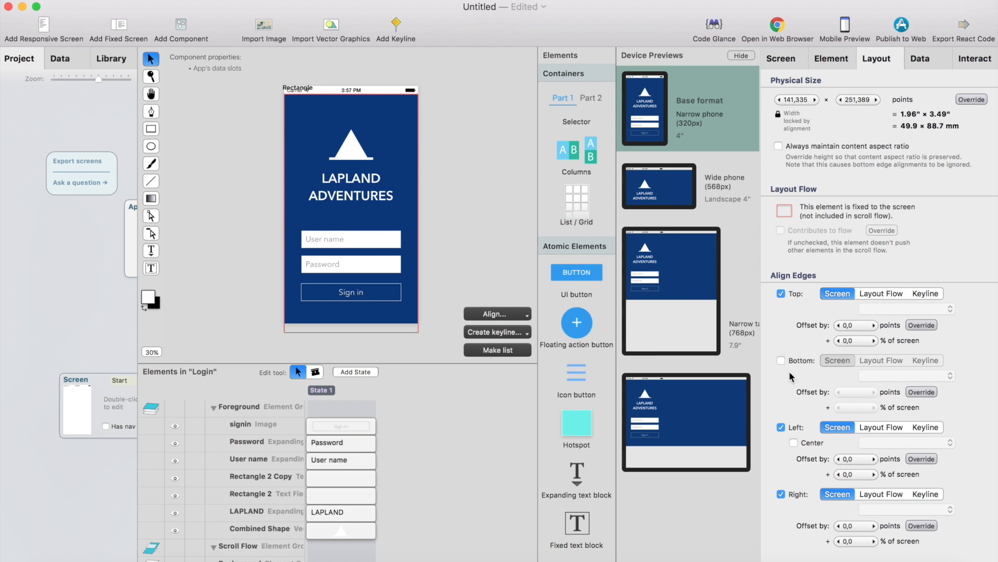
left_click(781, 360)
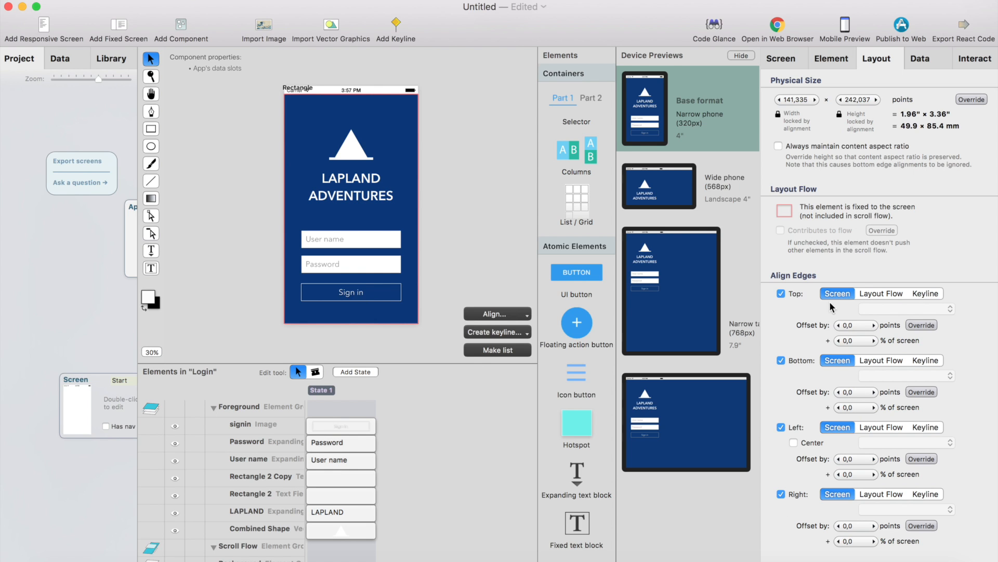
mouse_move(718, 387)
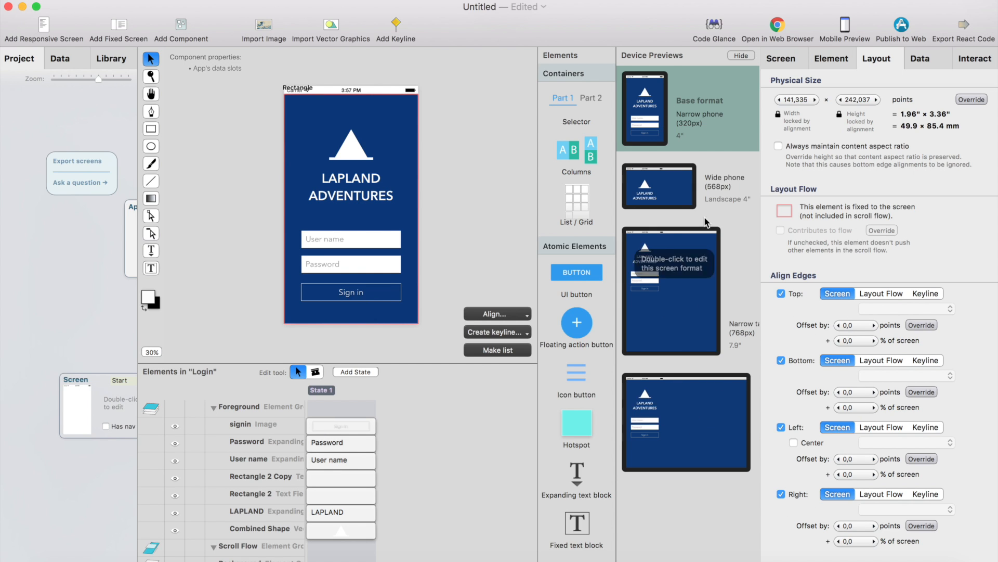
mouse_move(699, 337)
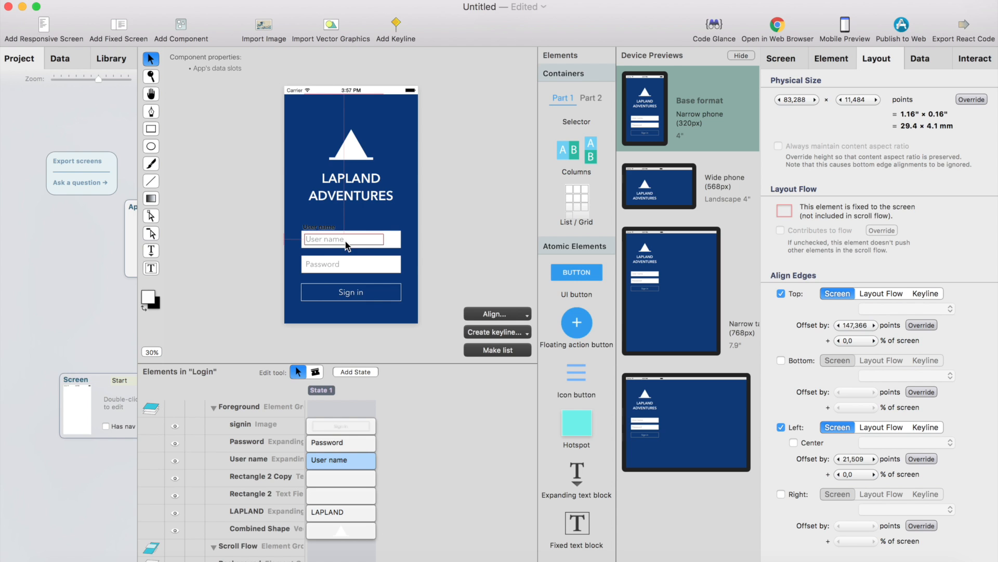
mouse_move(332, 244)
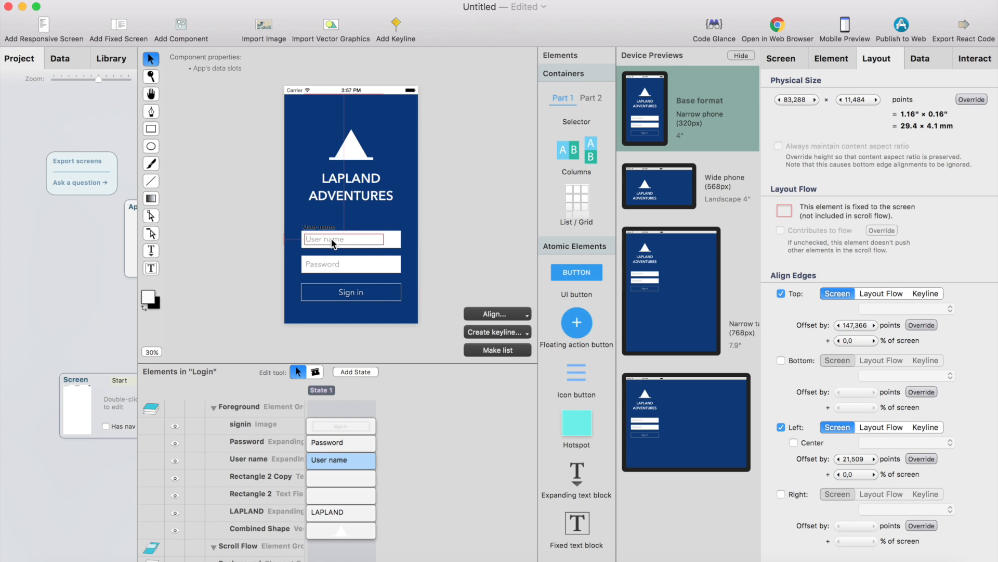
- Replace the placeholder labels with two text fields named username and password
left_click_drag(331, 239, 335, 221)
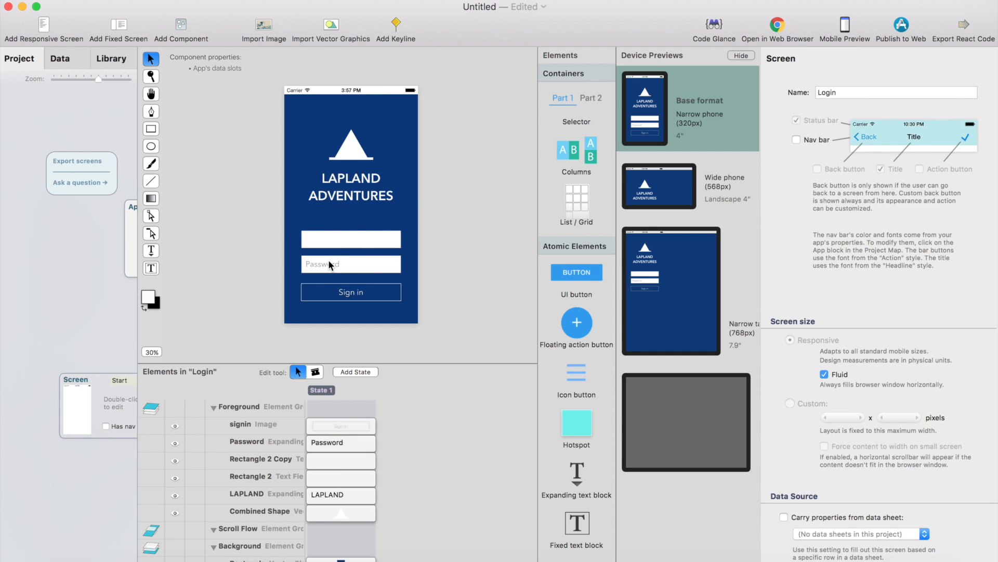
left_click(350, 239)
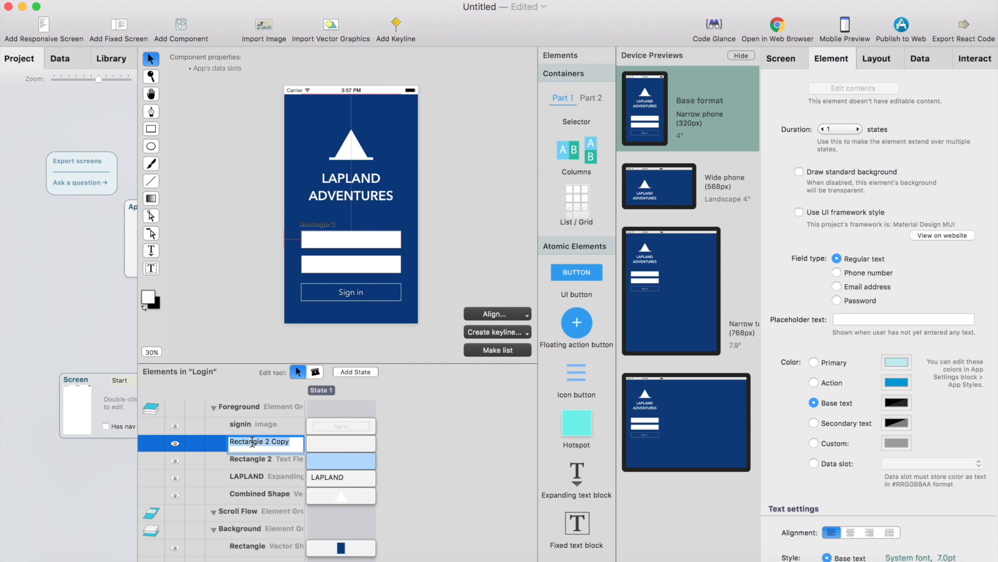
type("username")
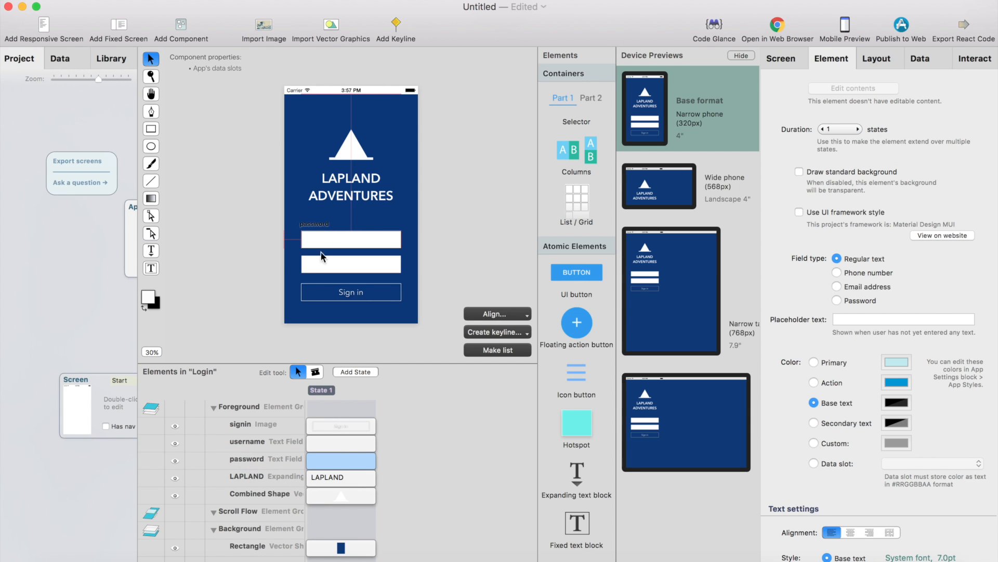
mouse_move(312, 477)
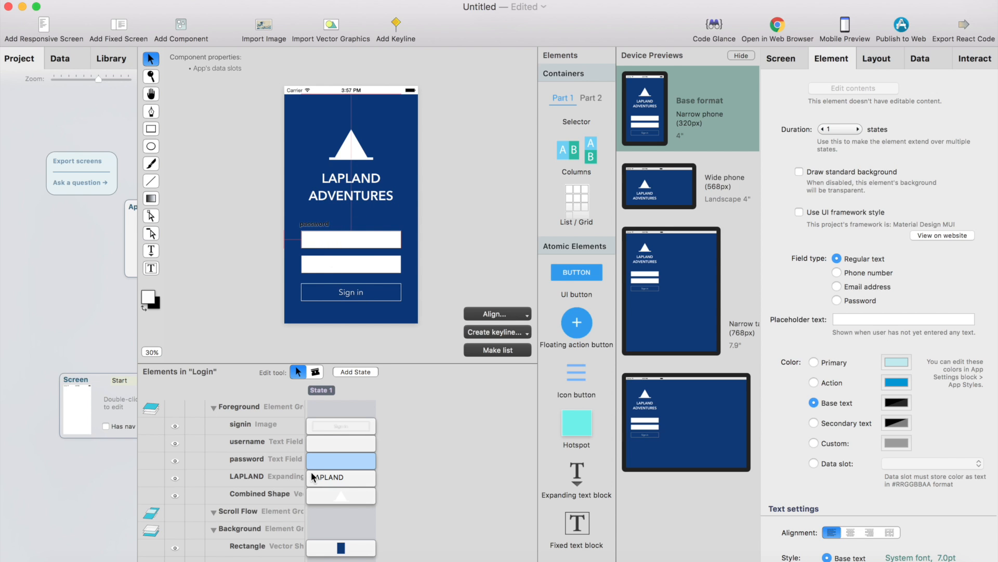
double_click(247, 459)
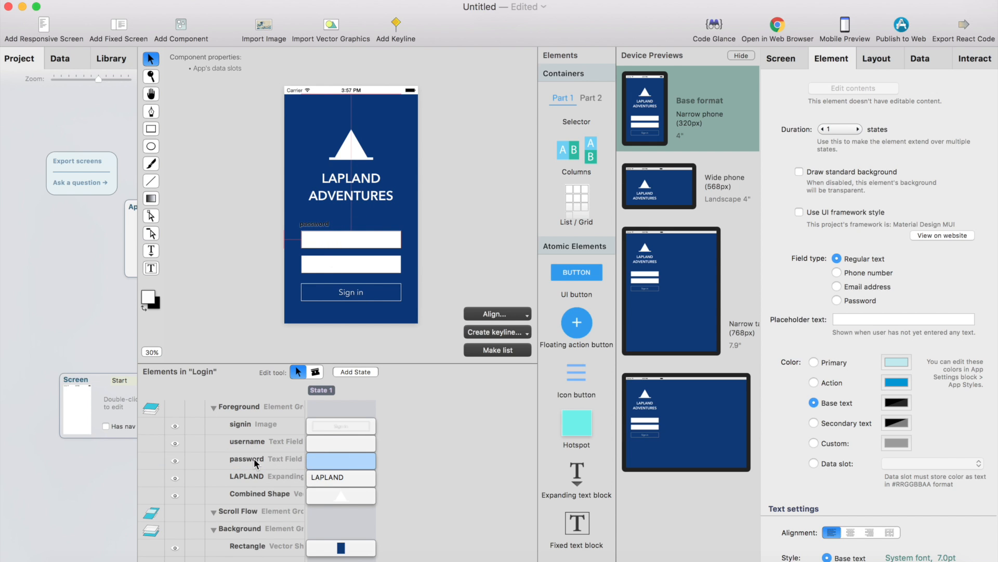
type("username 2")
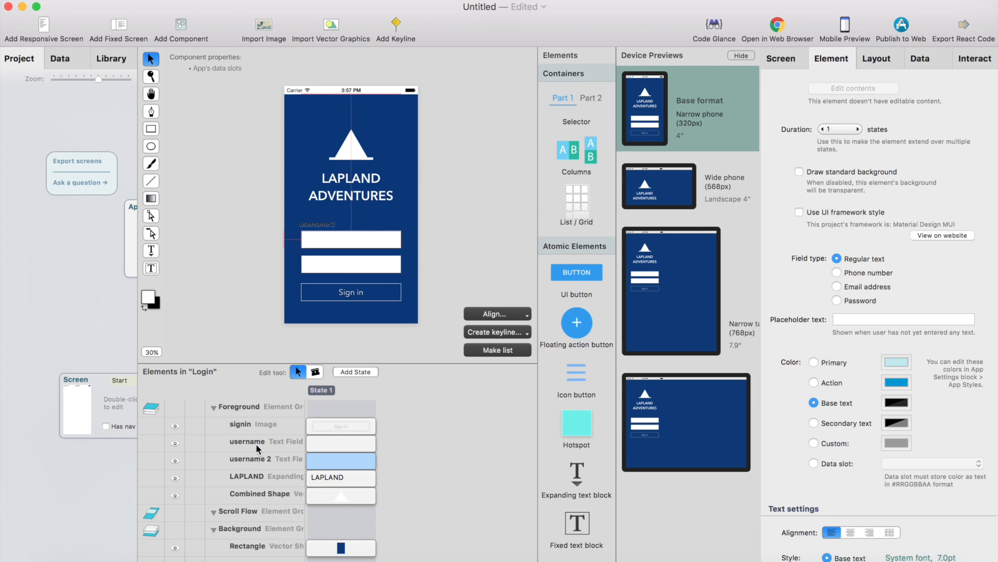
type("password")
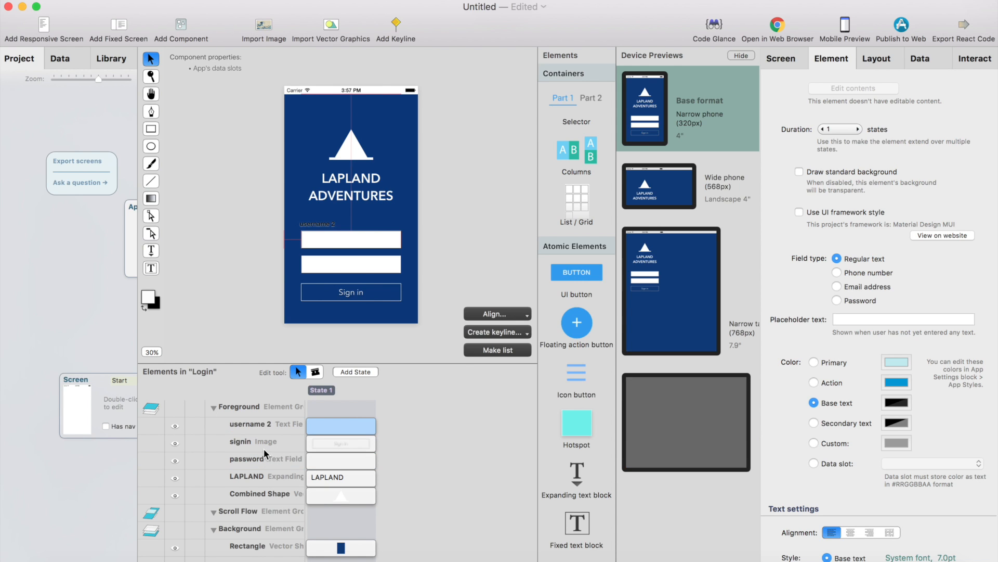
- Make the top field an Email address input with placeholder 'Username'
left_click(340, 460)
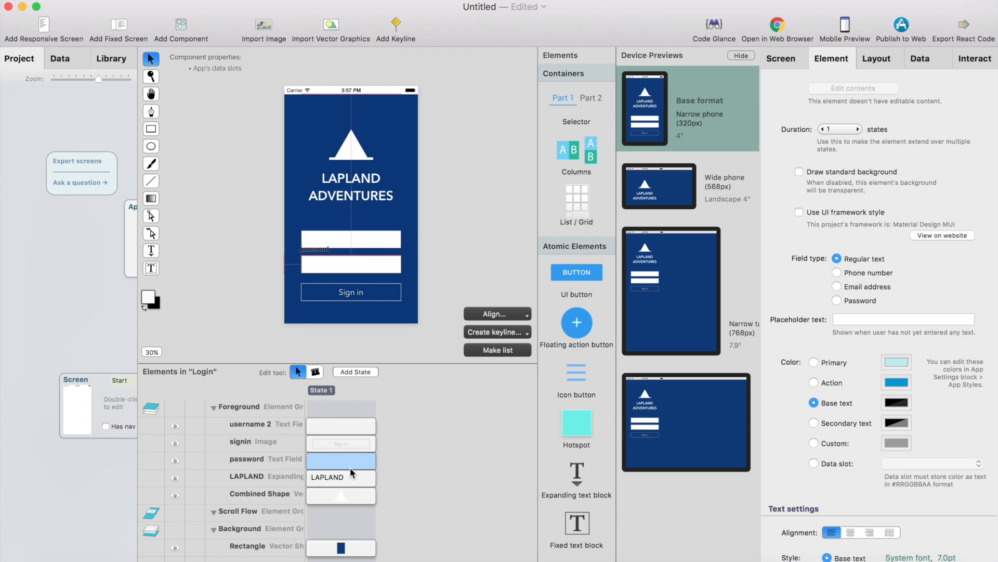
mouse_move(343, 435)
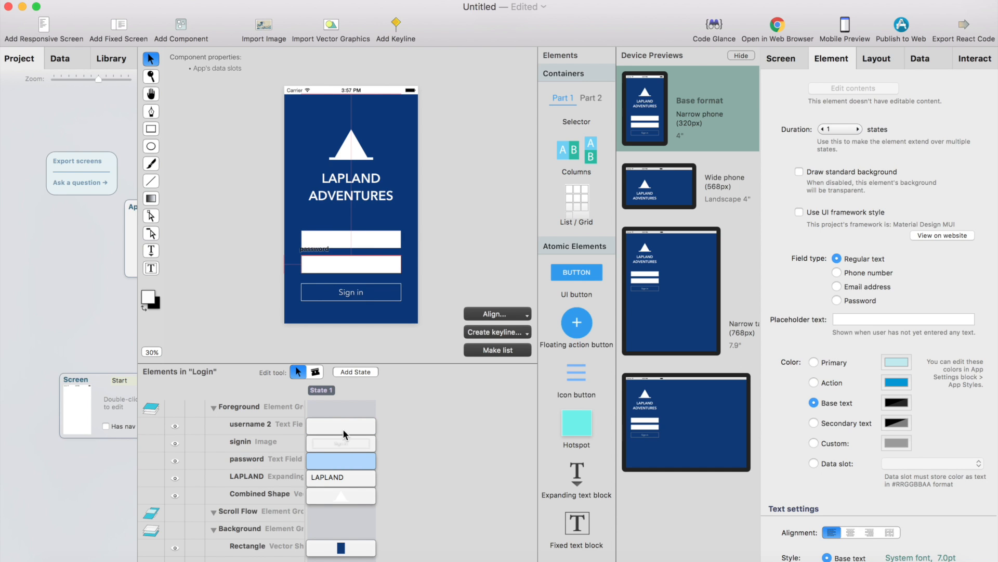
left_click(262, 424)
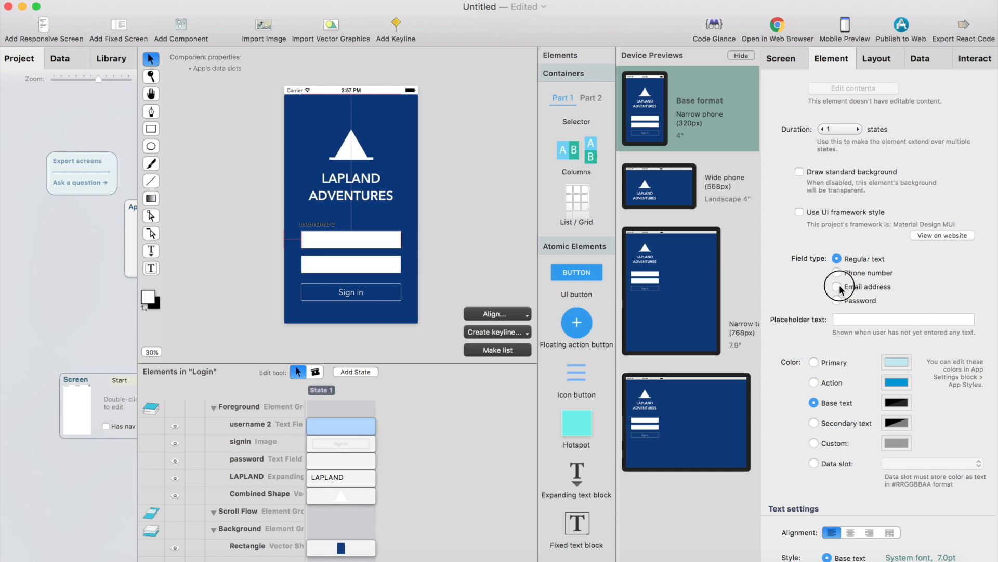
left_click(838, 286)
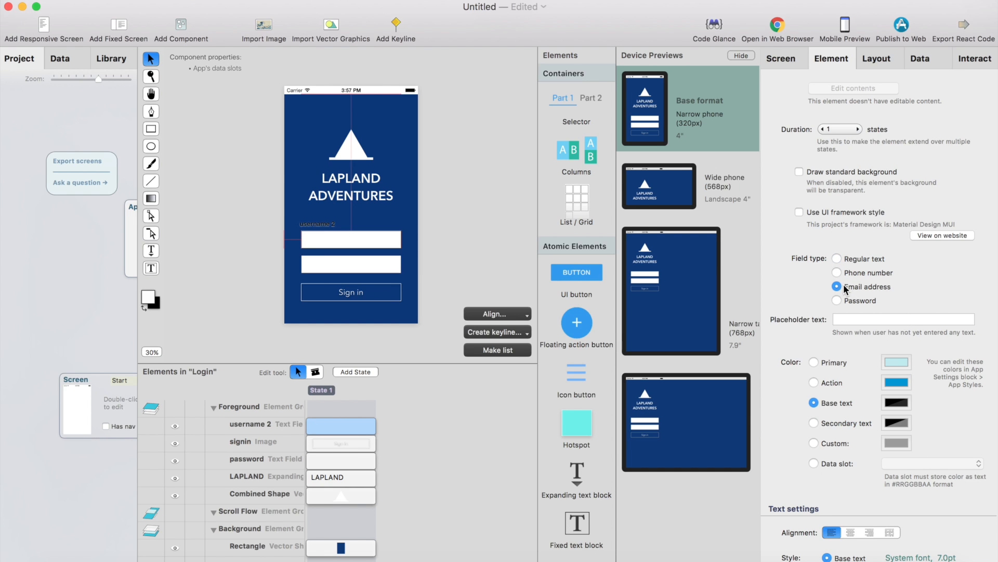
left_click(903, 319)
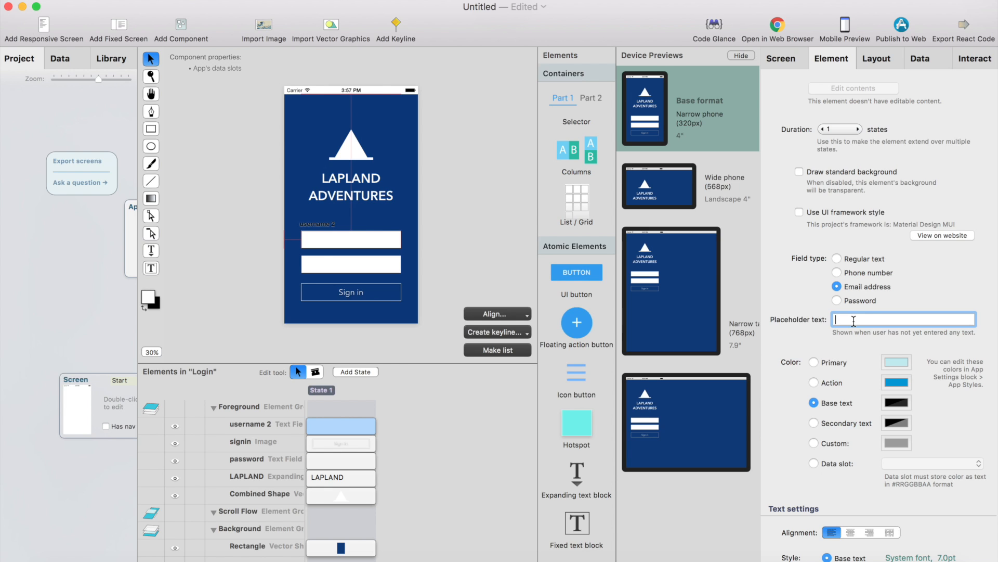
type("USername")
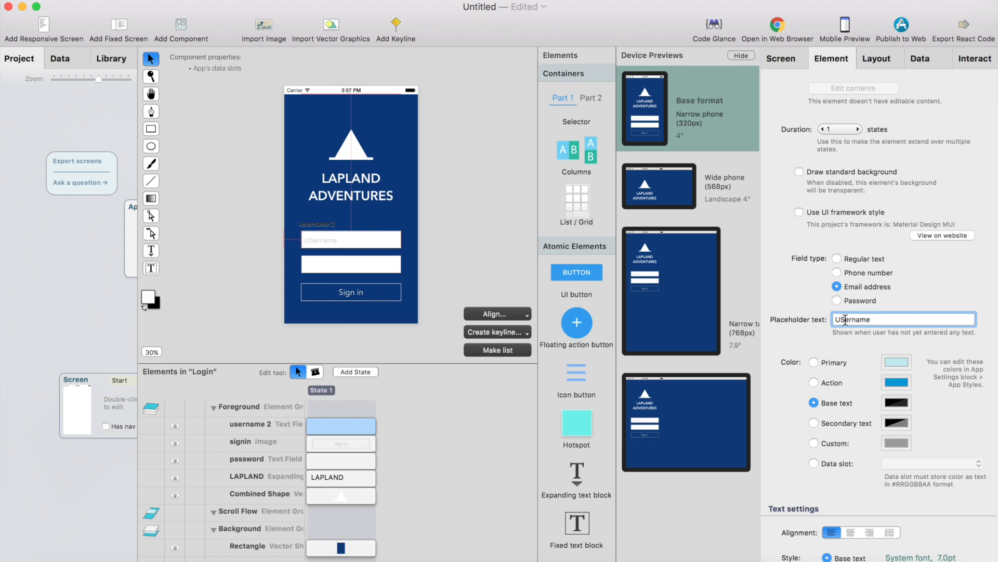
type("Username")
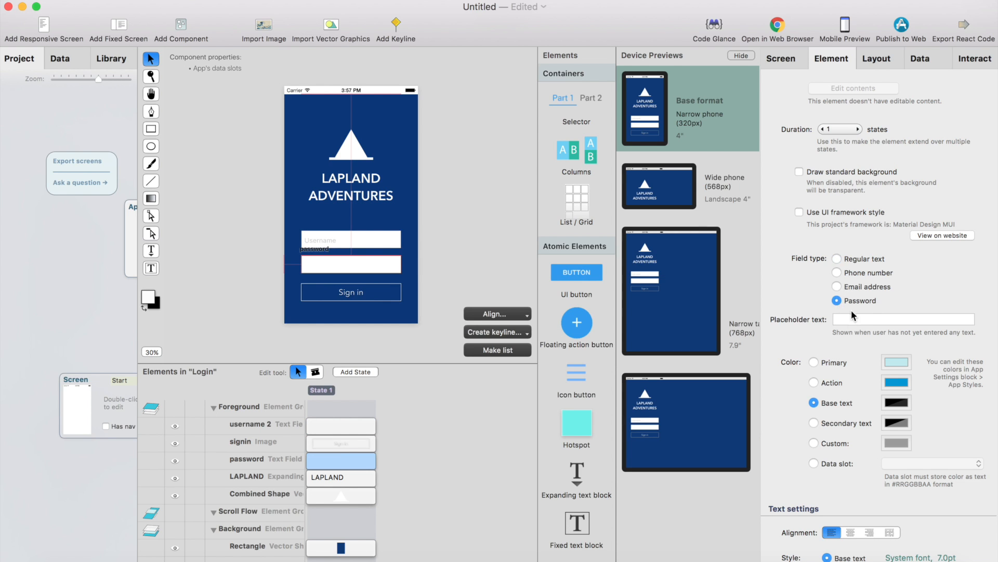
- Give the password field the placeholder 'Password'
left_click(903, 319)
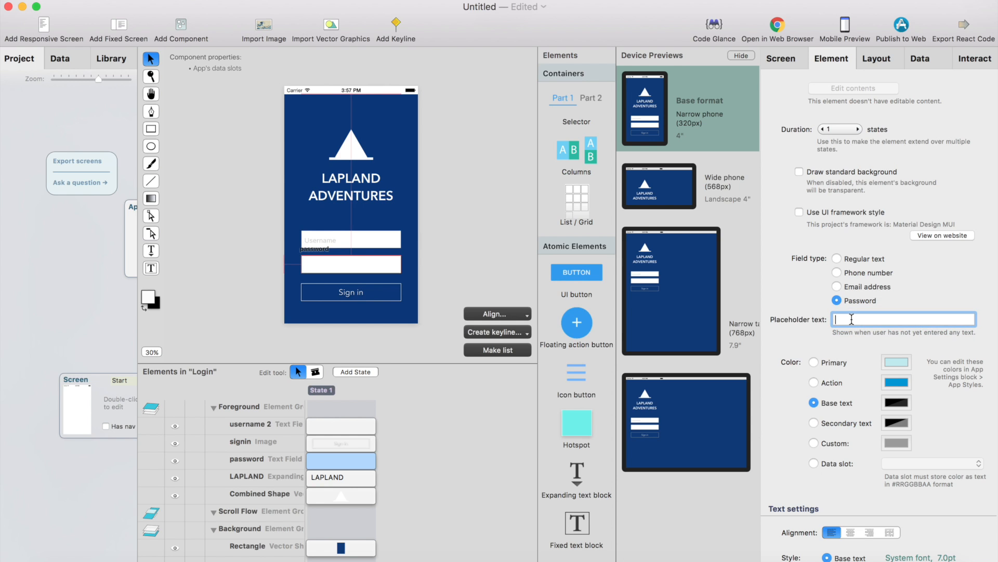
type("Password")
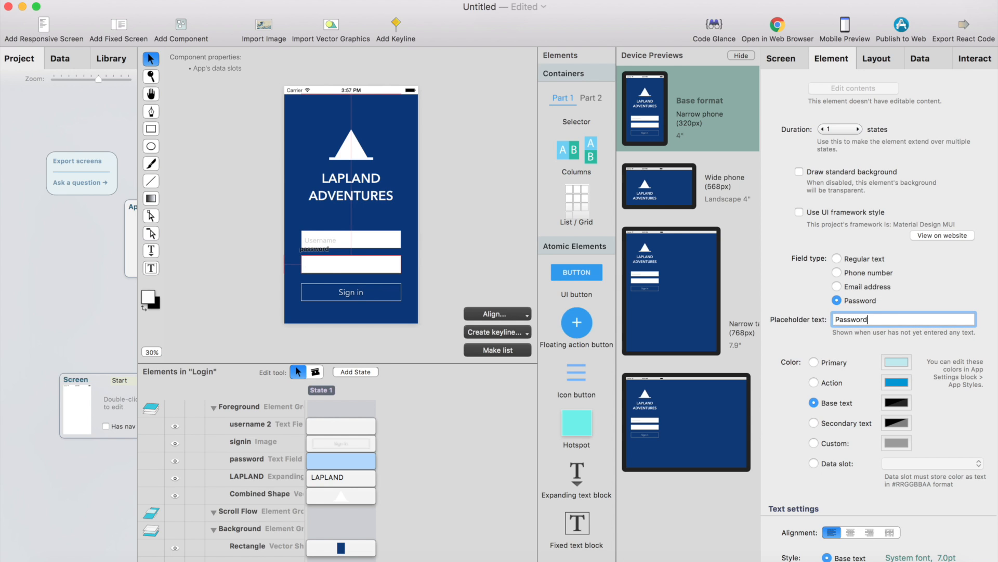
double_click(851, 319)
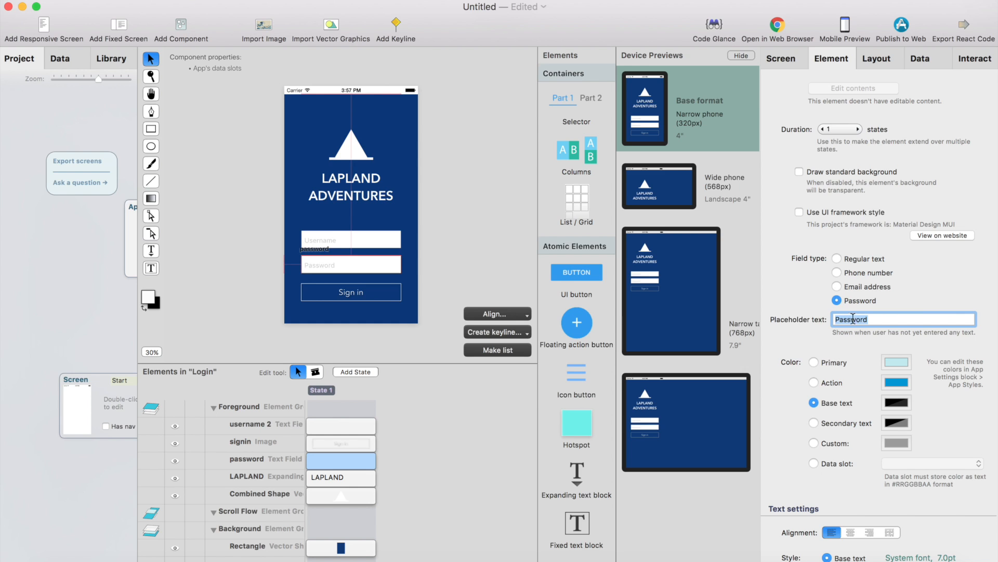
left_click(780, 59)
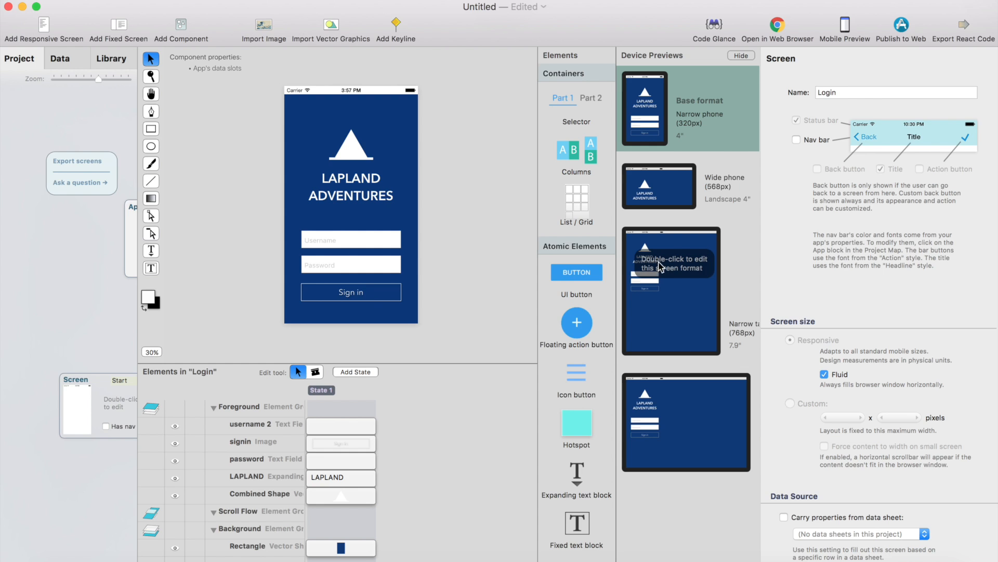
mouse_move(664, 268)
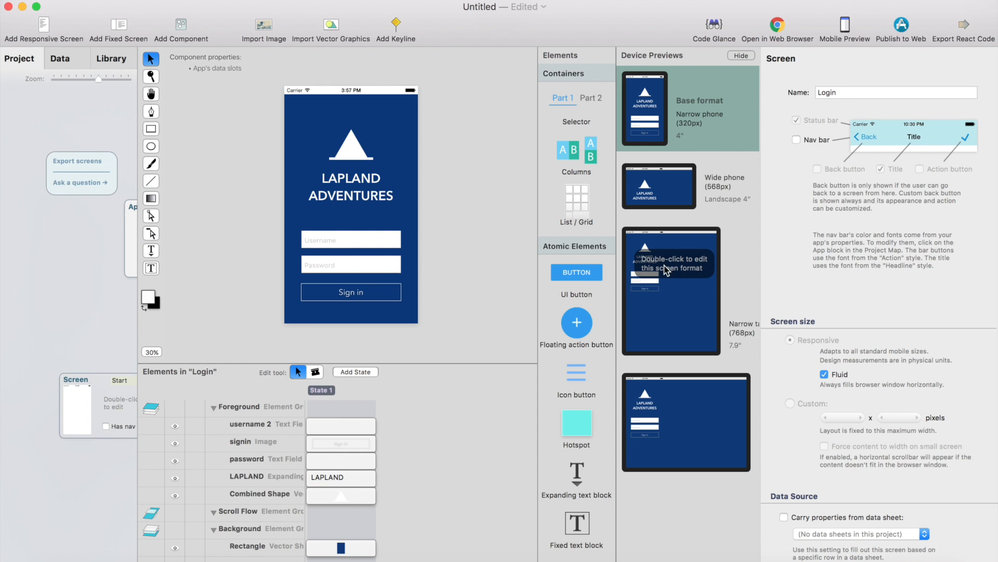
mouse_move(670, 269)
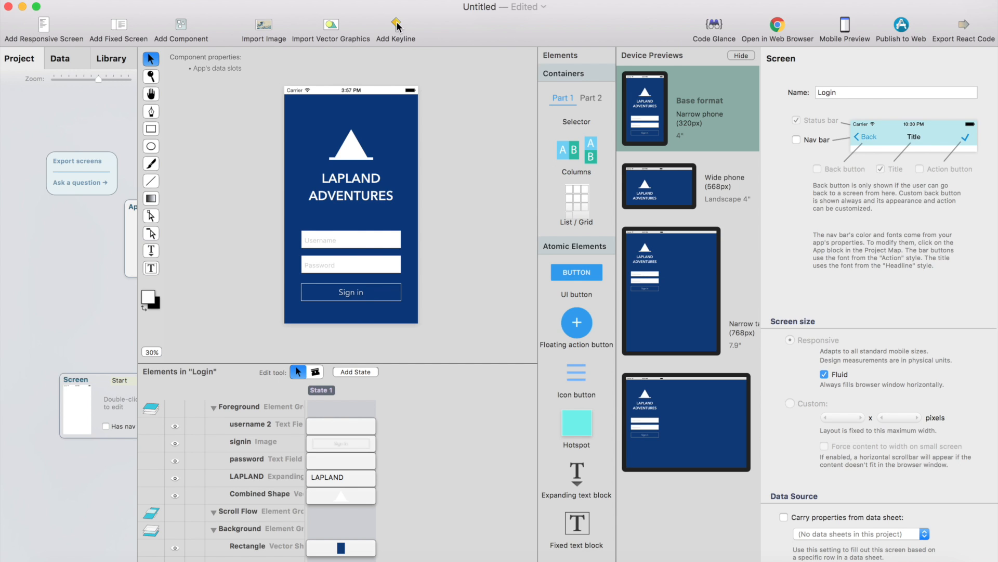
mouse_move(353, 182)
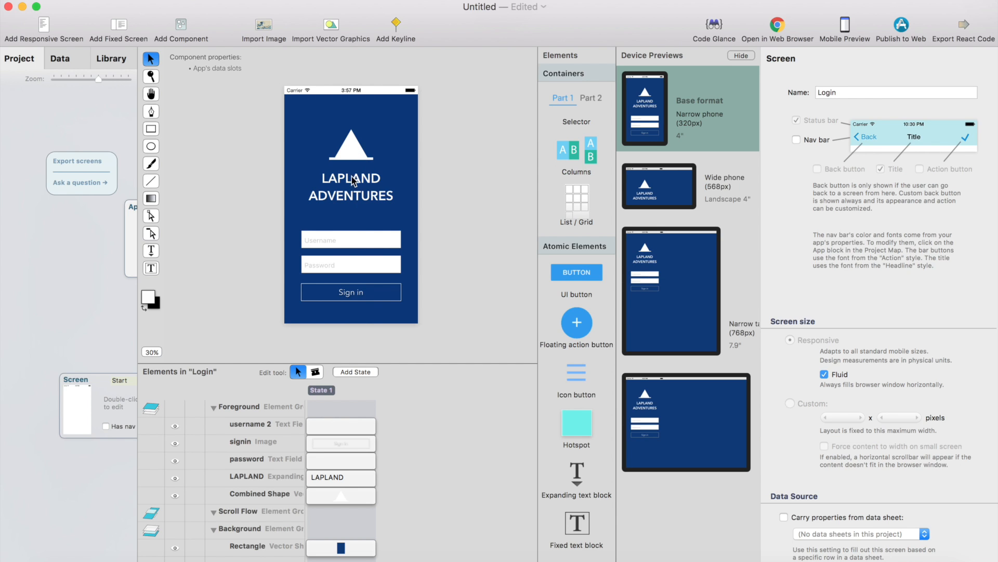
mouse_move(438, 24)
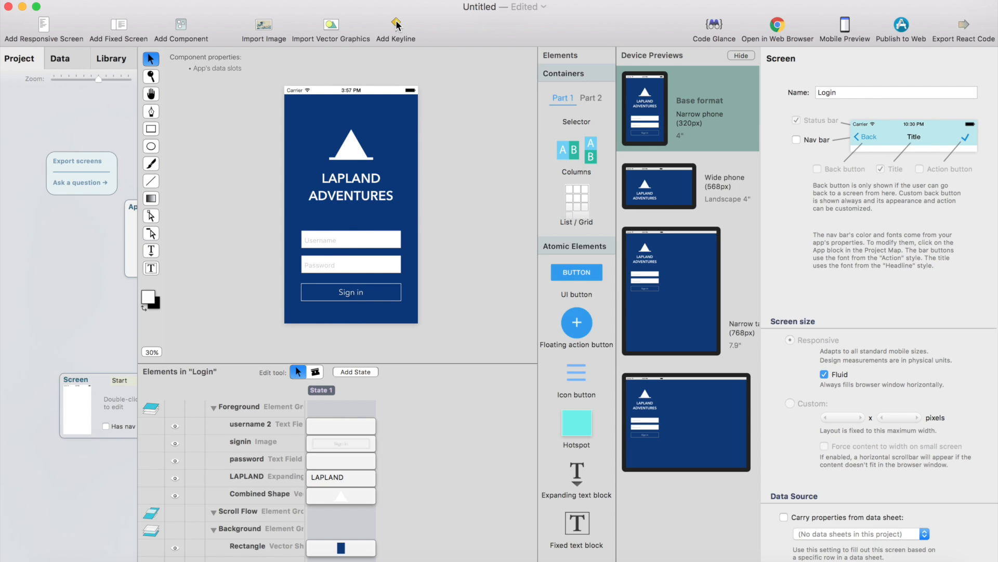
- Add a keyline from Middle at 0% and align the login elements to it
left_click(396, 25)
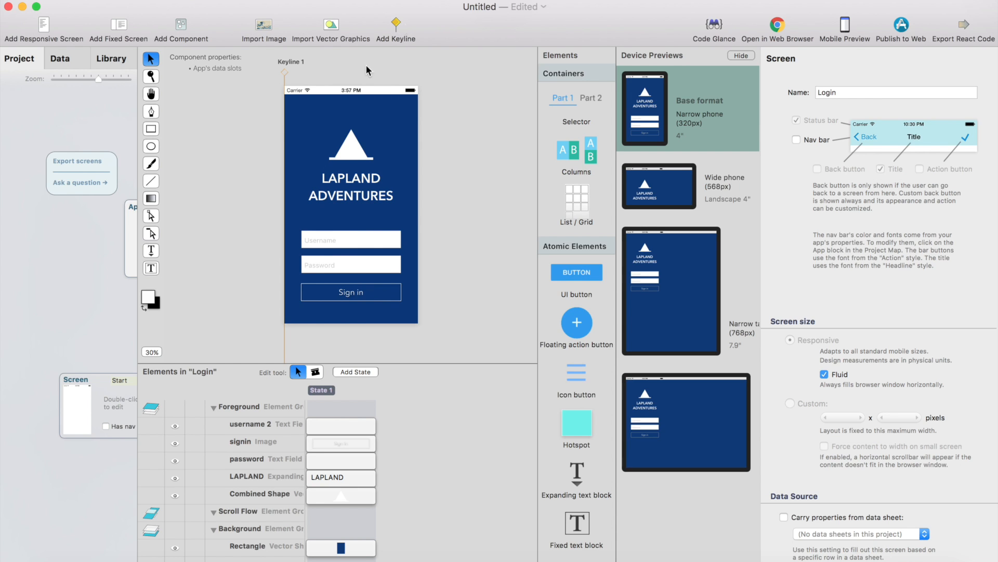
left_click(283, 71)
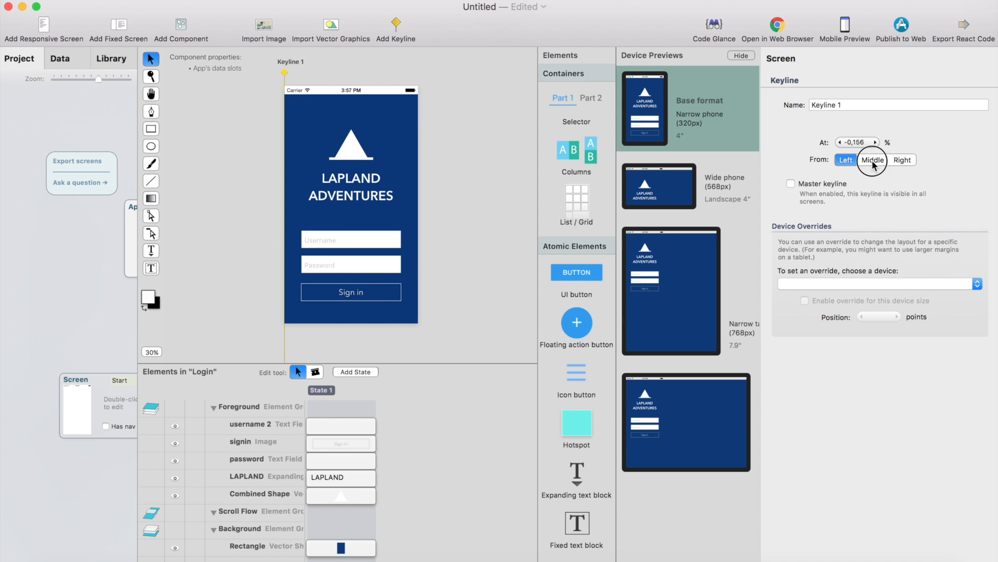
left_click(872, 160)
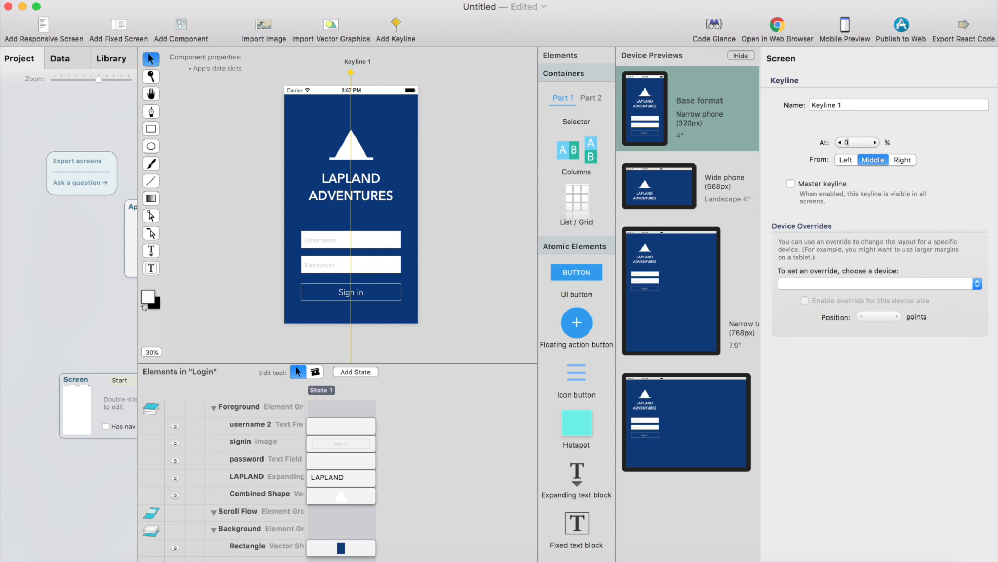
left_click(351, 147)
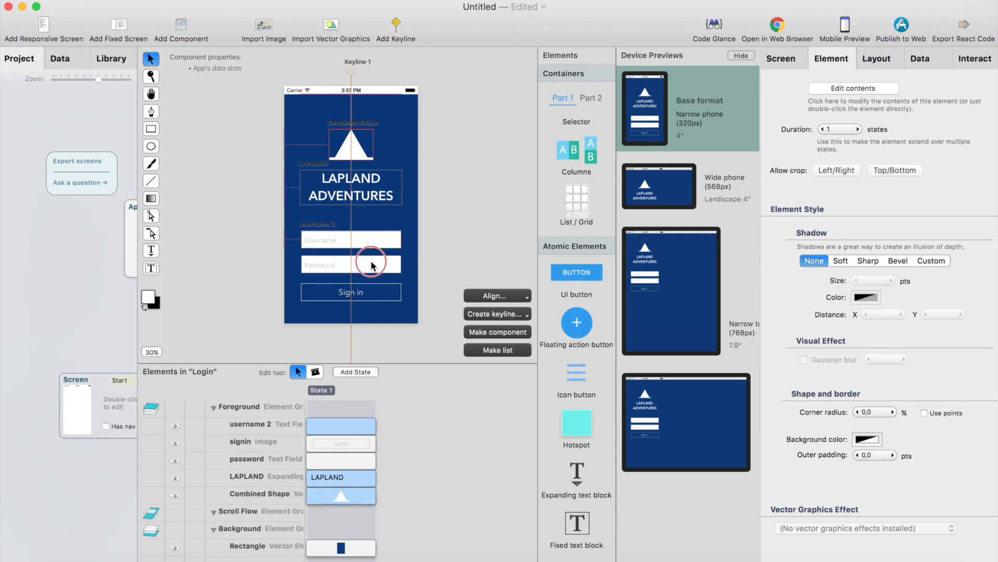
left_click(350, 267)
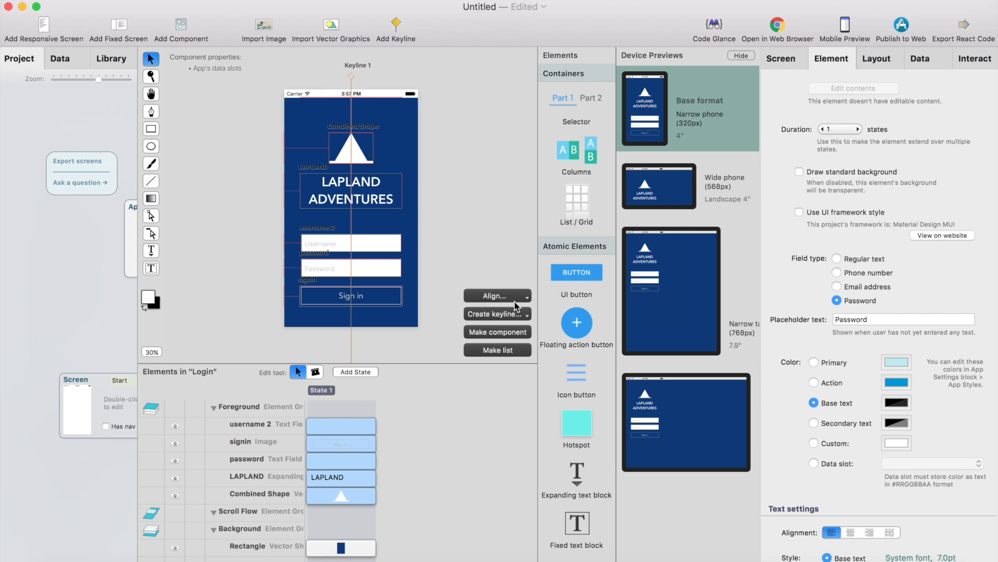
left_click(496, 296)
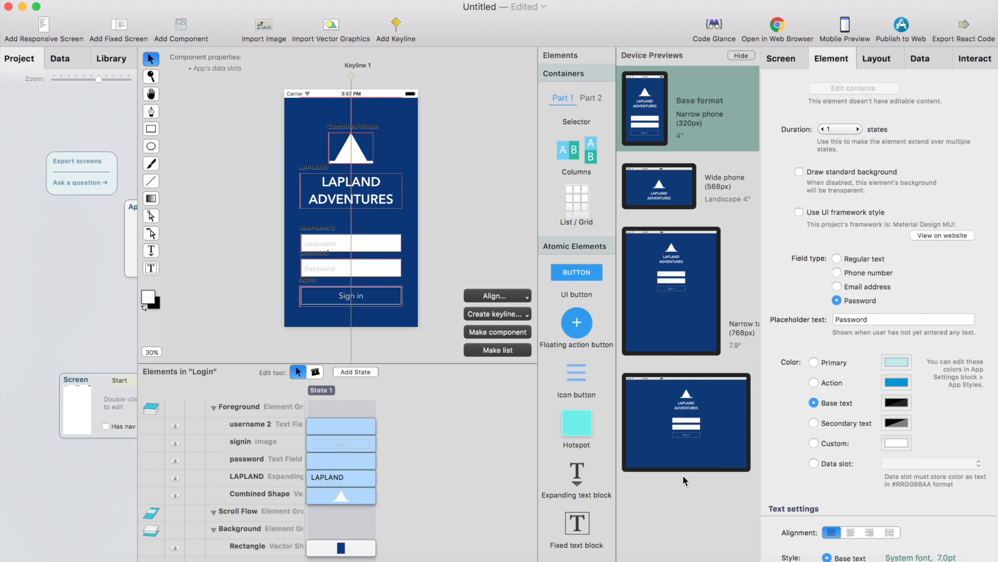
mouse_move(448, 237)
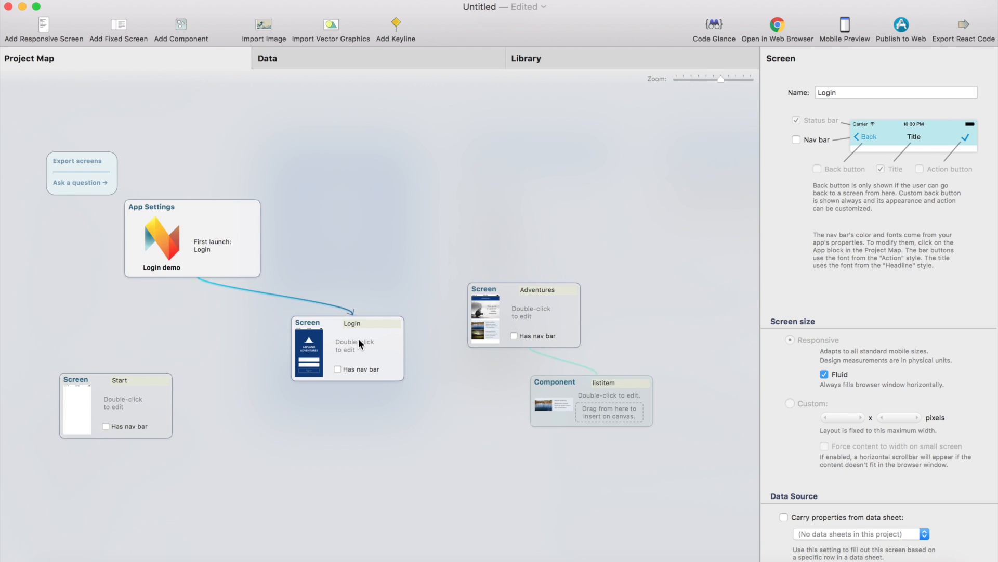
- Give Sign in a When user taps action that goes to the Adventures screen
left_click_drag(360, 344, 337, 331)
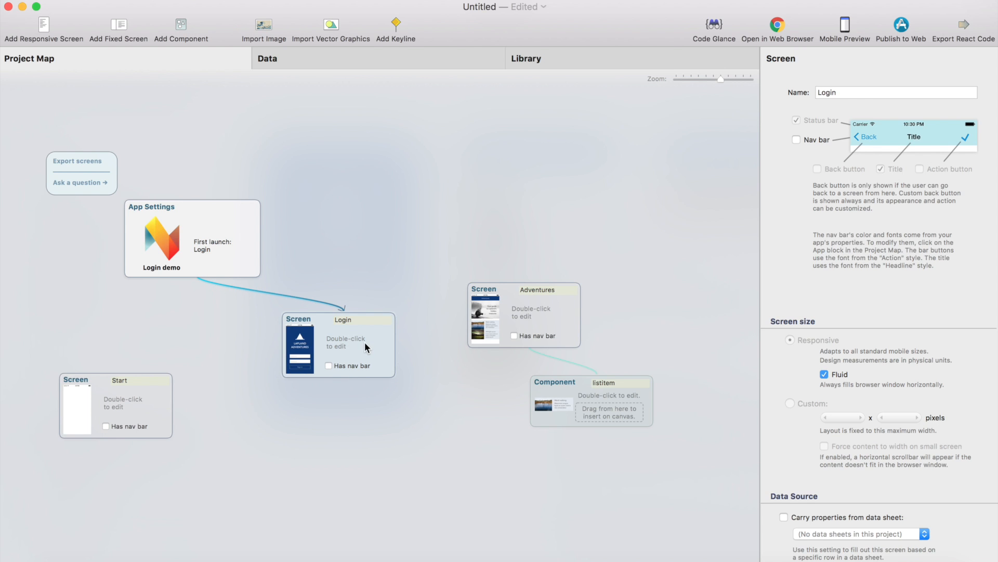
mouse_move(366, 349)
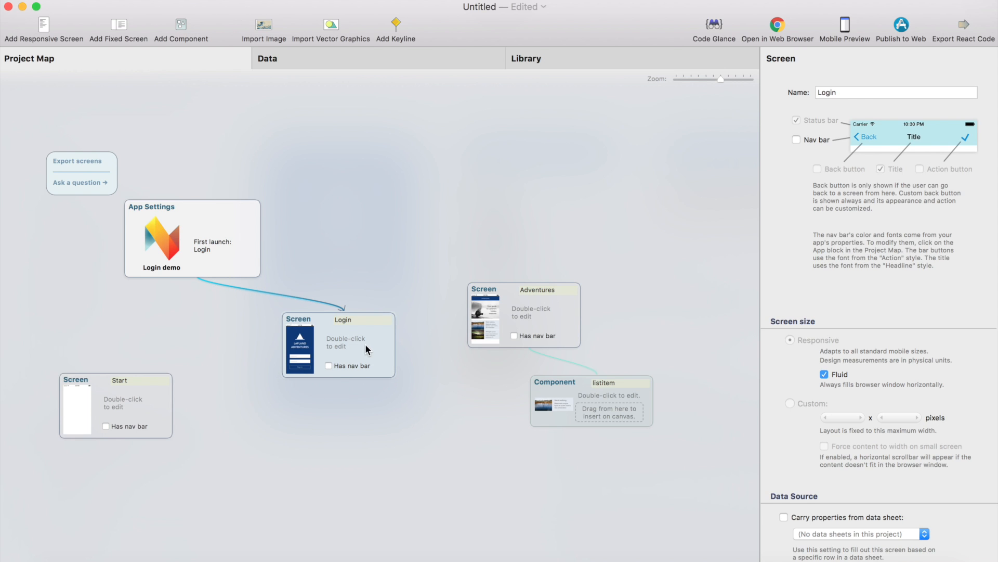
mouse_move(371, 348)
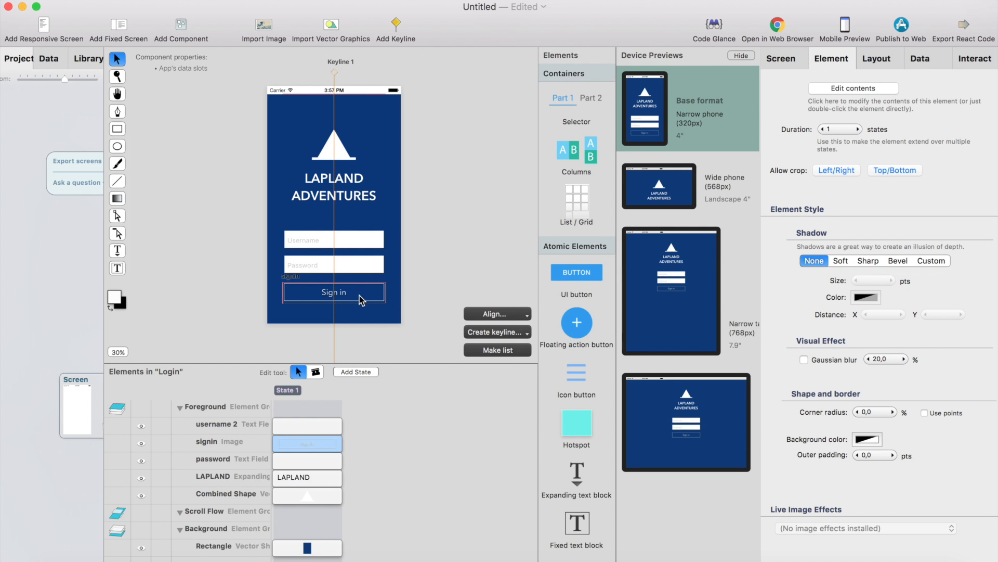
left_click(974, 58)
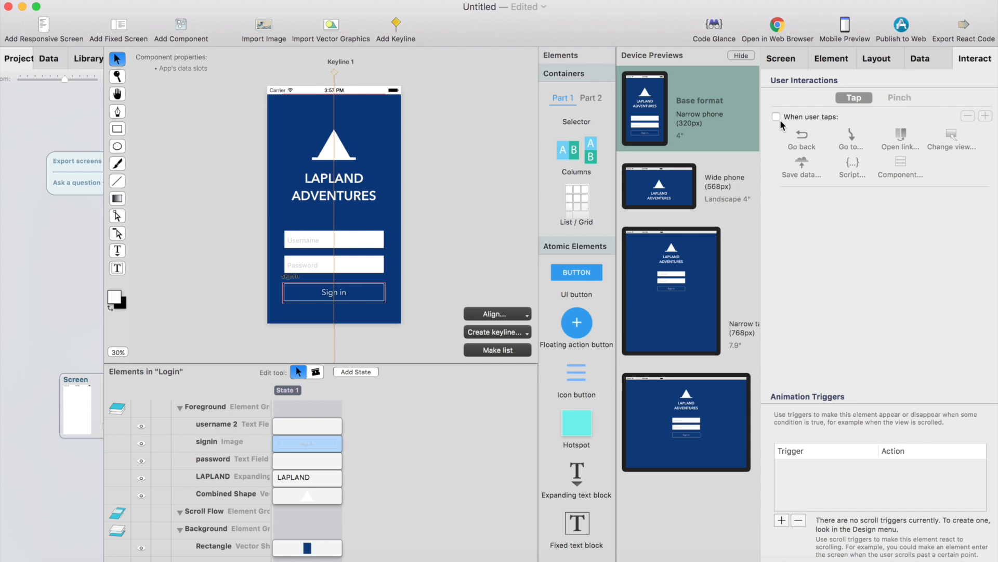
left_click(776, 117)
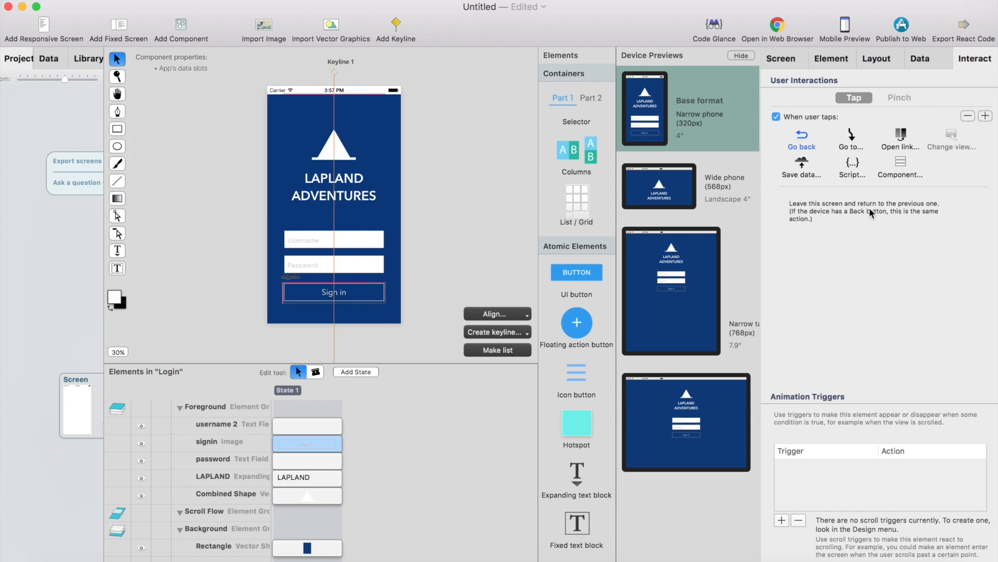
left_click(851, 136)
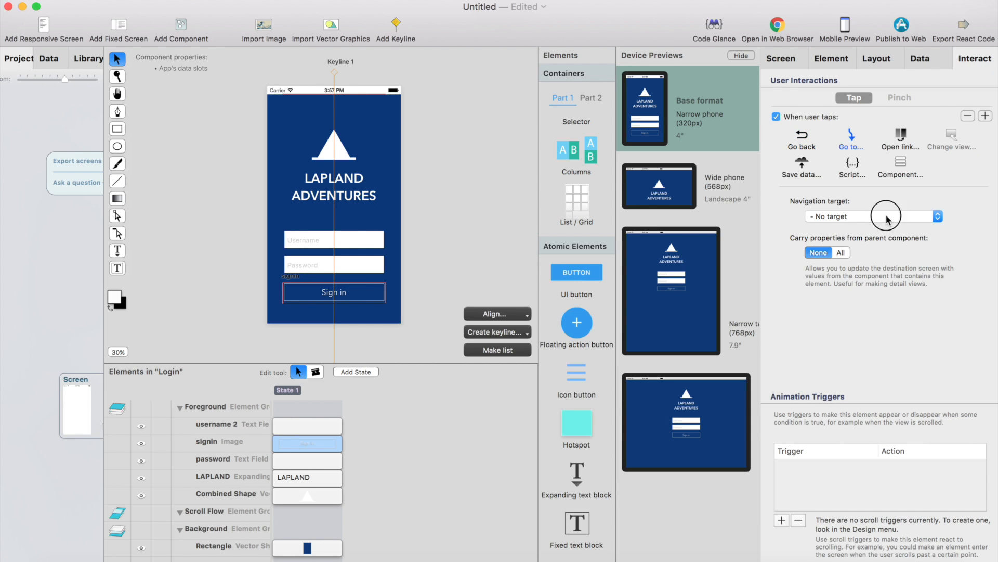
left_click(872, 216)
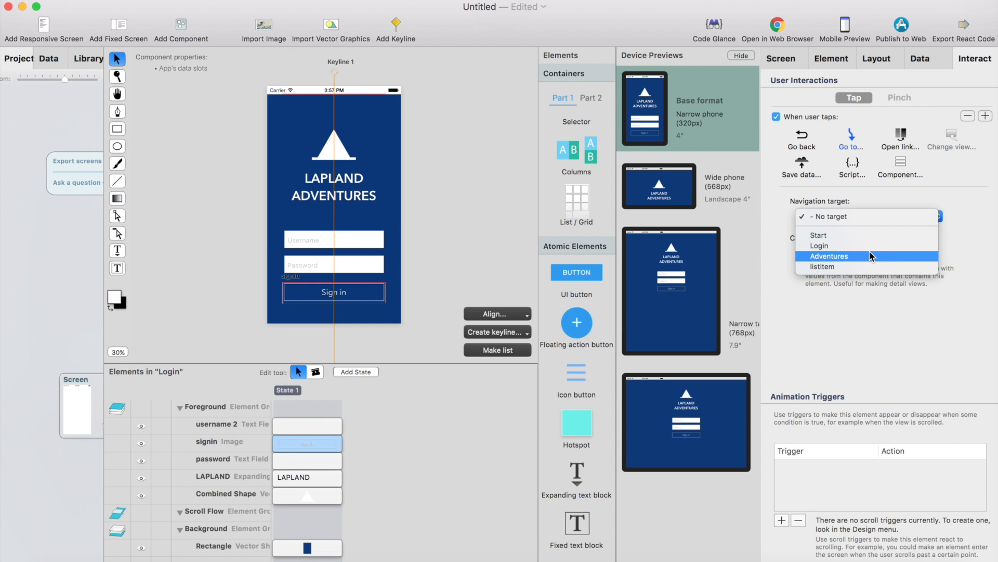
left_click(829, 256)
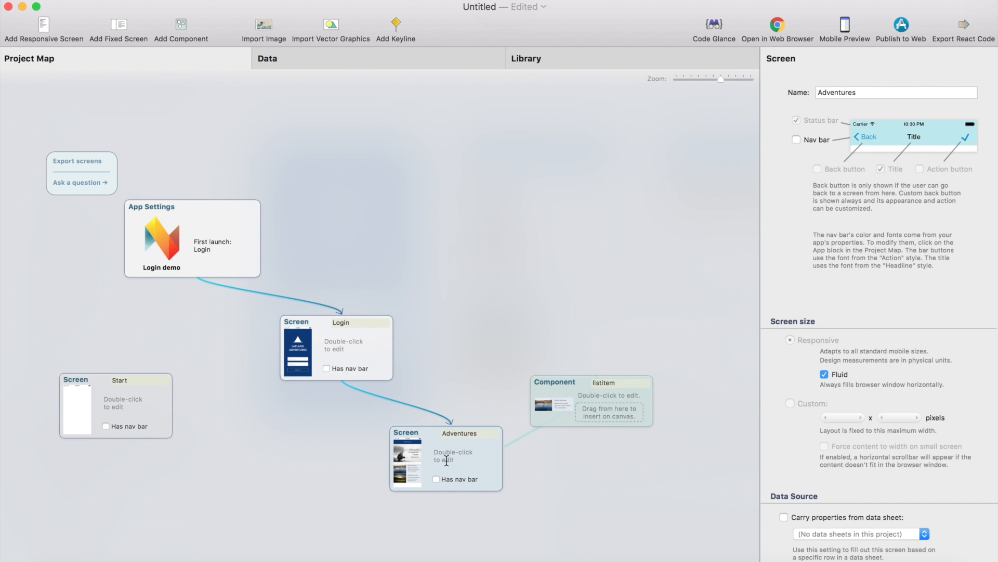
mouse_move(627, 149)
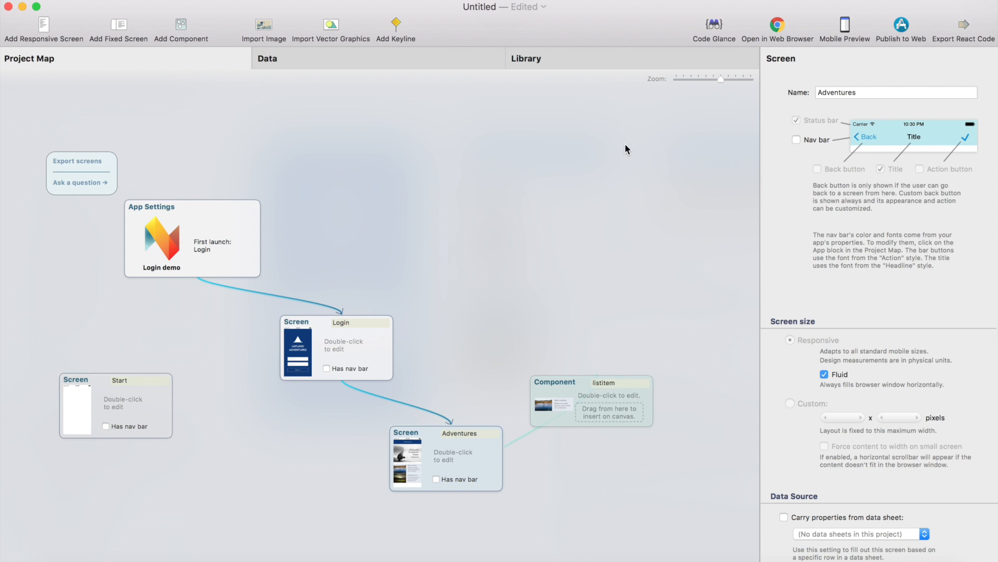
mouse_move(784, 36)
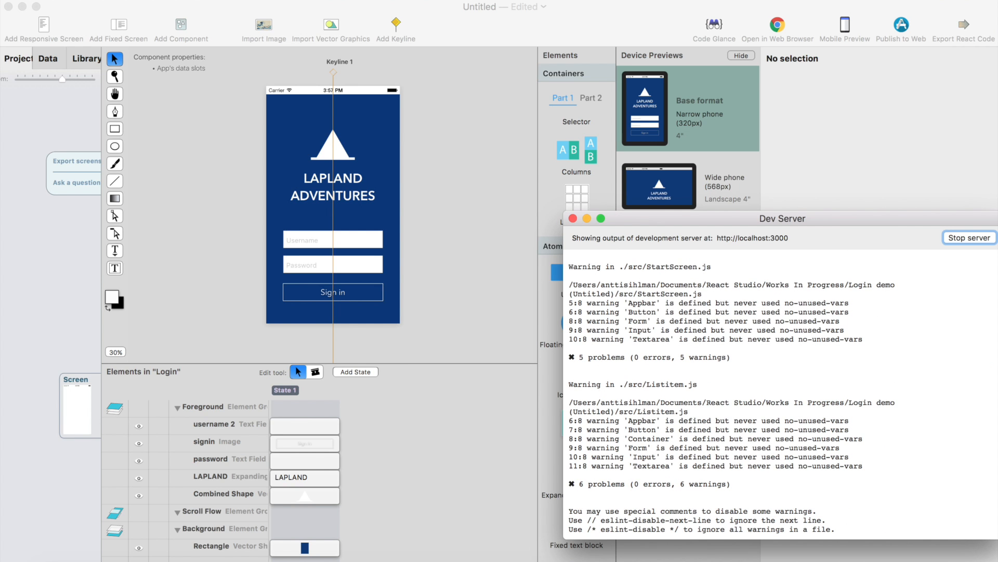
- Bring the Login demo preview forward in Chrome and start typing an email into Username
left_click(777, 24)
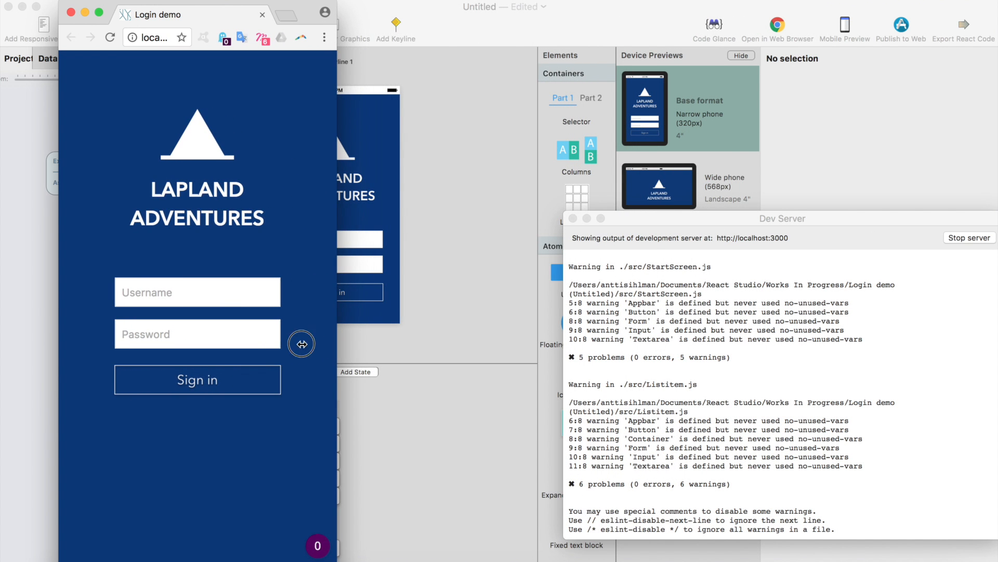
left_click(196, 292)
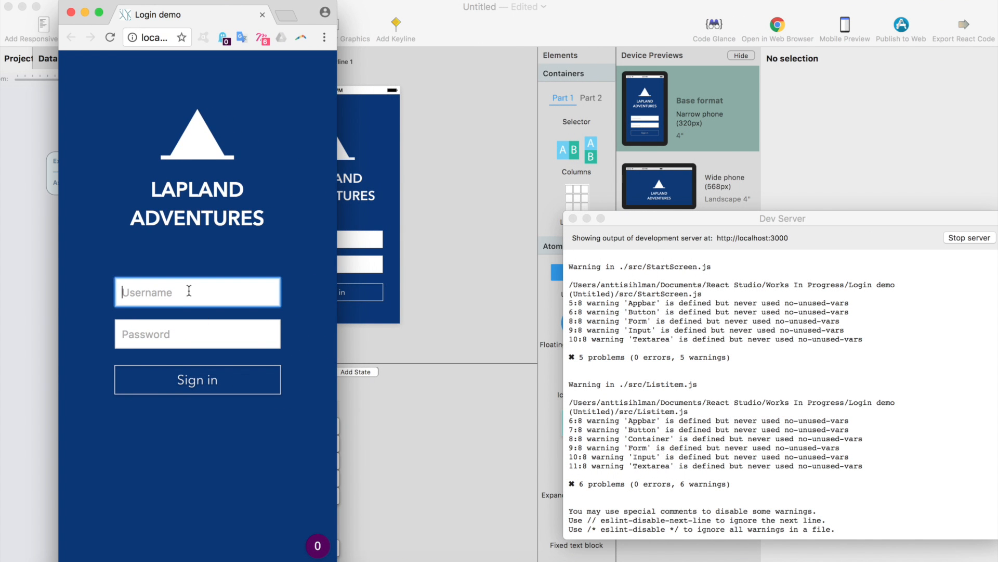
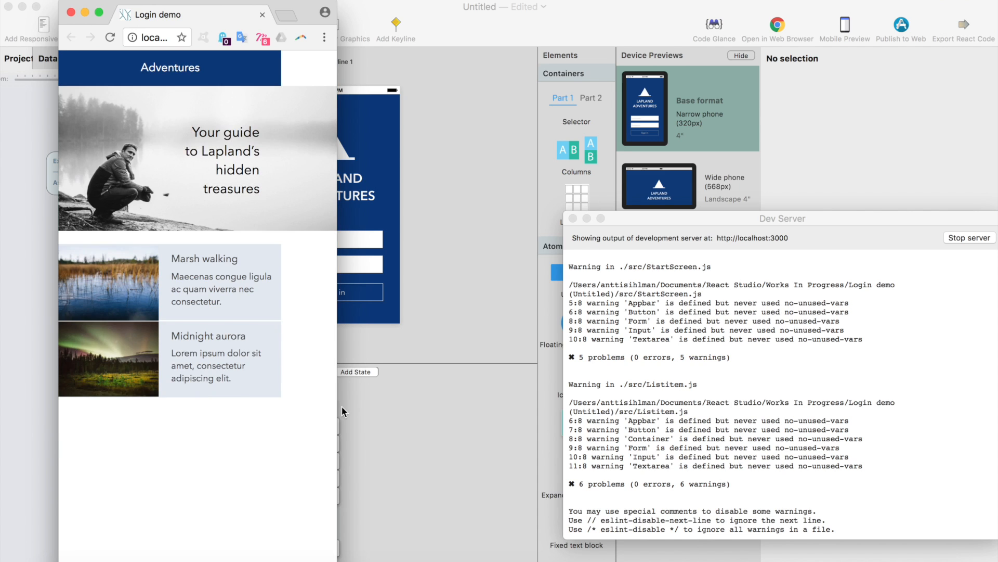
mouse_move(205, 98)
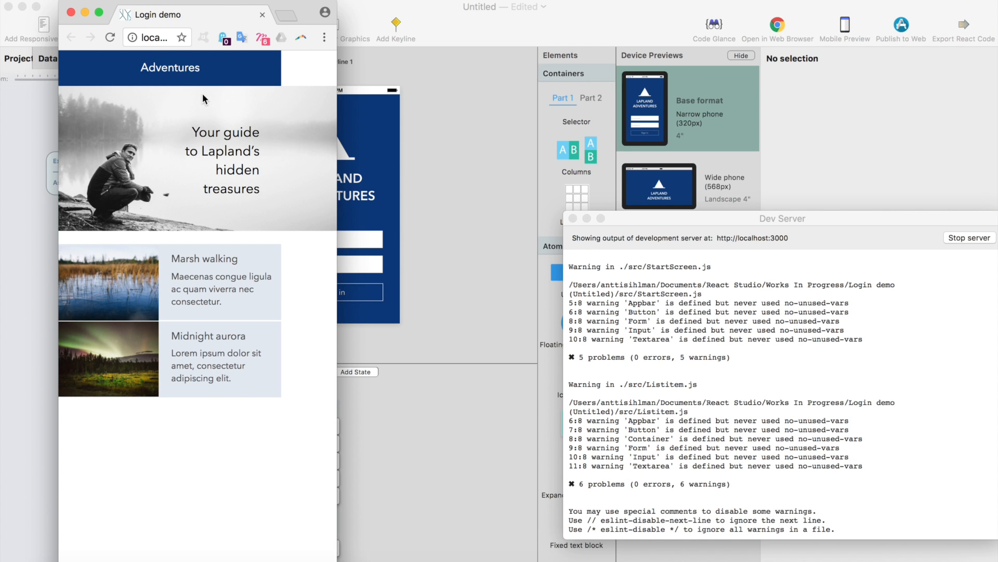
mouse_move(215, 108)
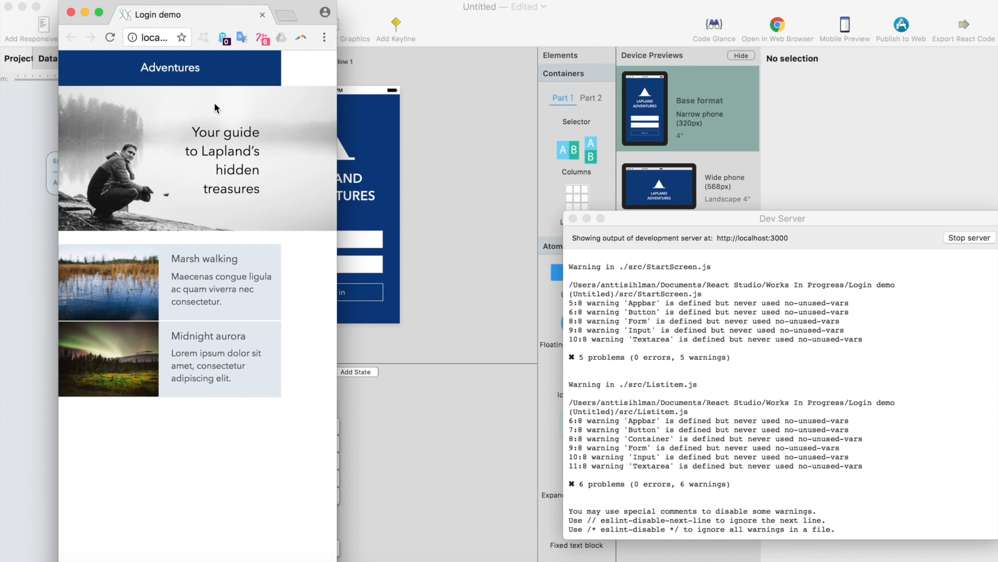
mouse_move(212, 119)
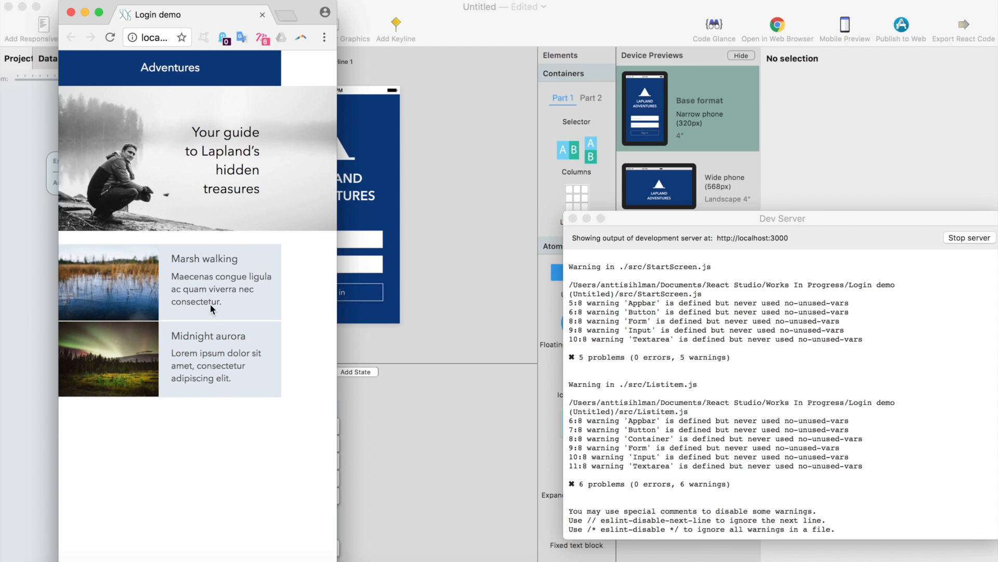
mouse_move(218, 133)
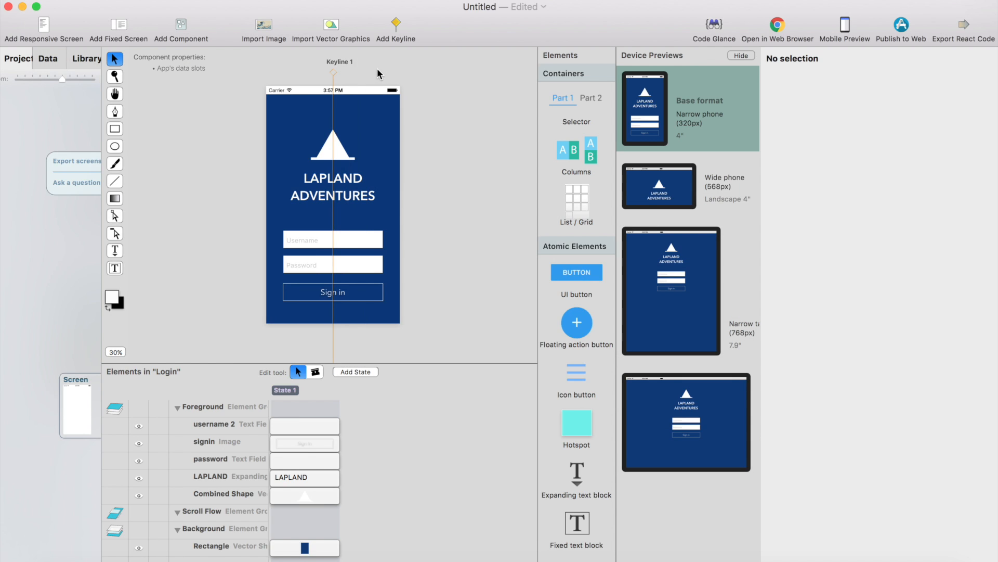
mouse_move(100, 236)
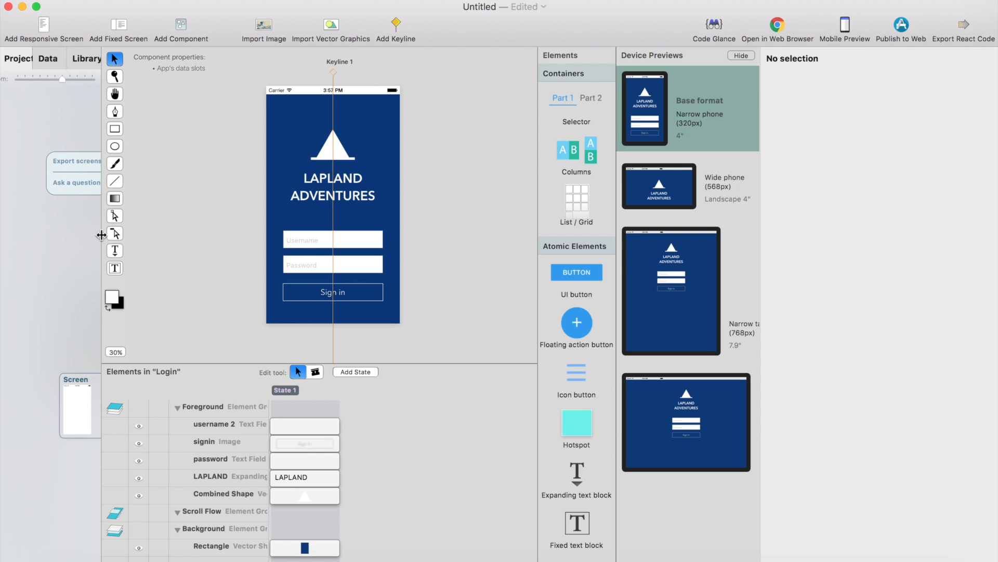